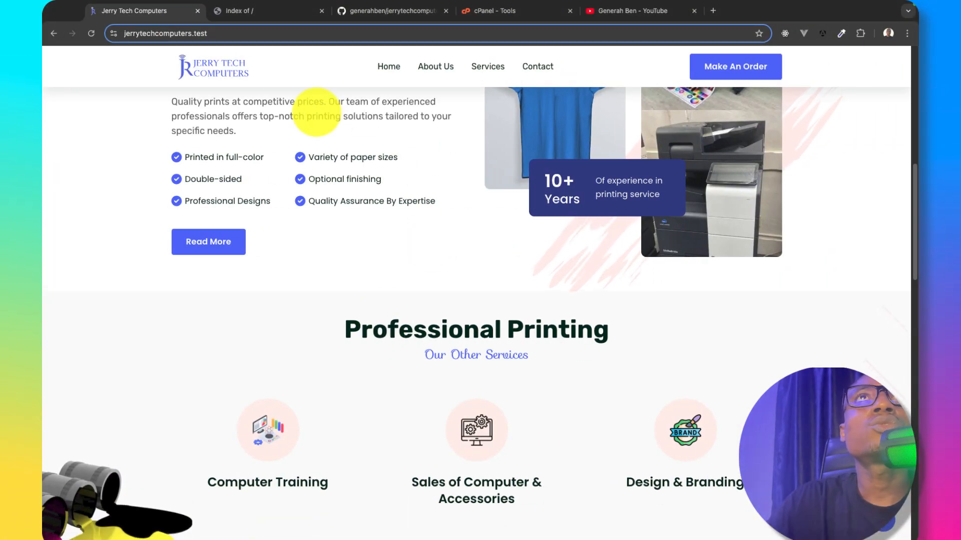
Switch to GitHub to view the private jerrytechcomputers Laravel repository.
scroll(up, 3)
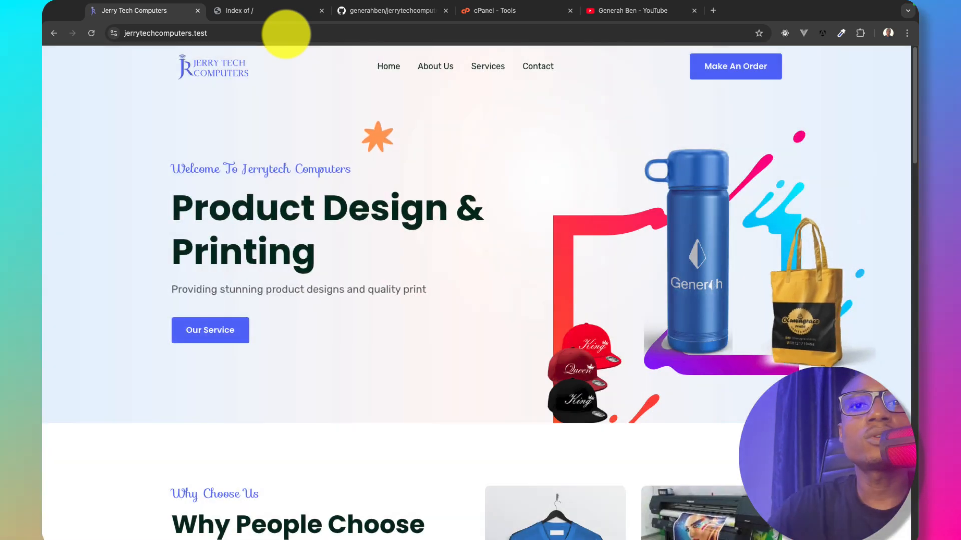
mouse_move(290, 68)
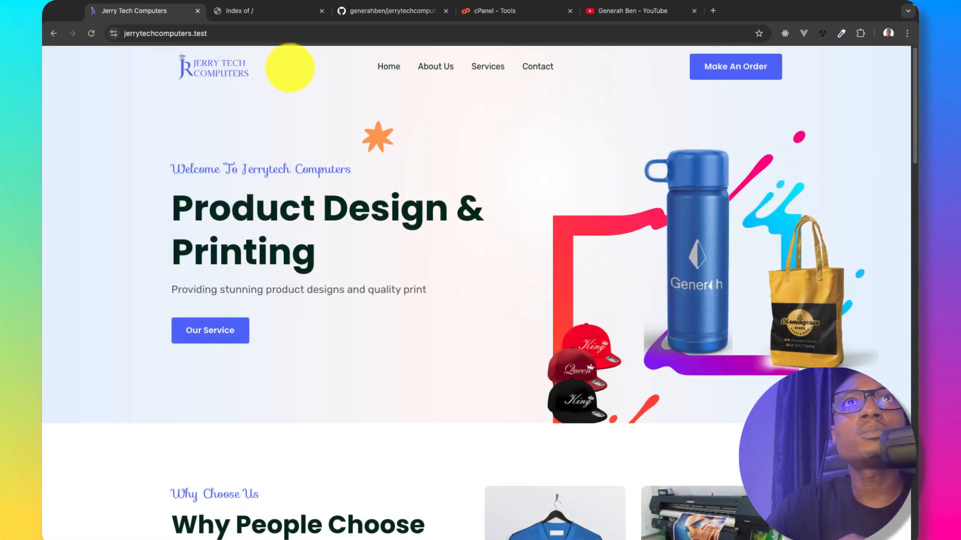
scroll(down, 3)
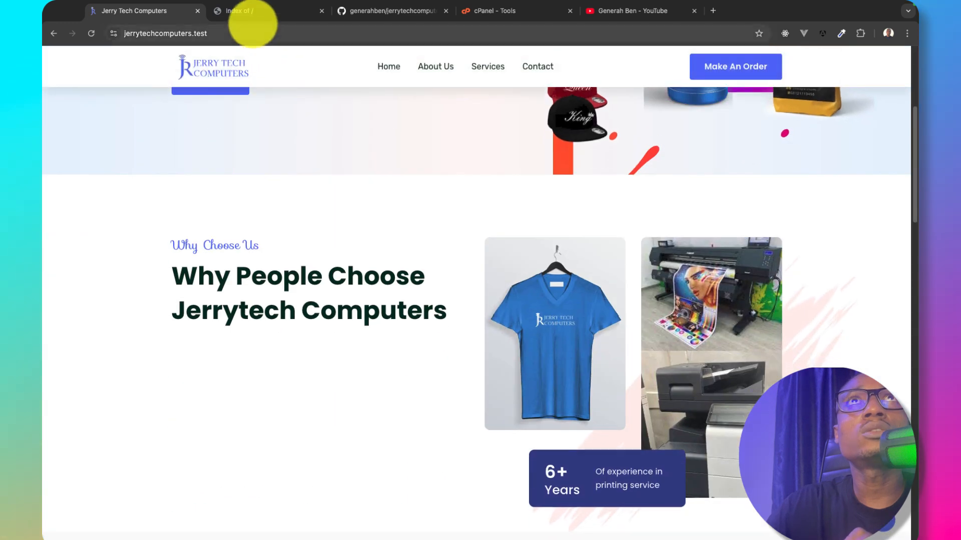
click(248, 11)
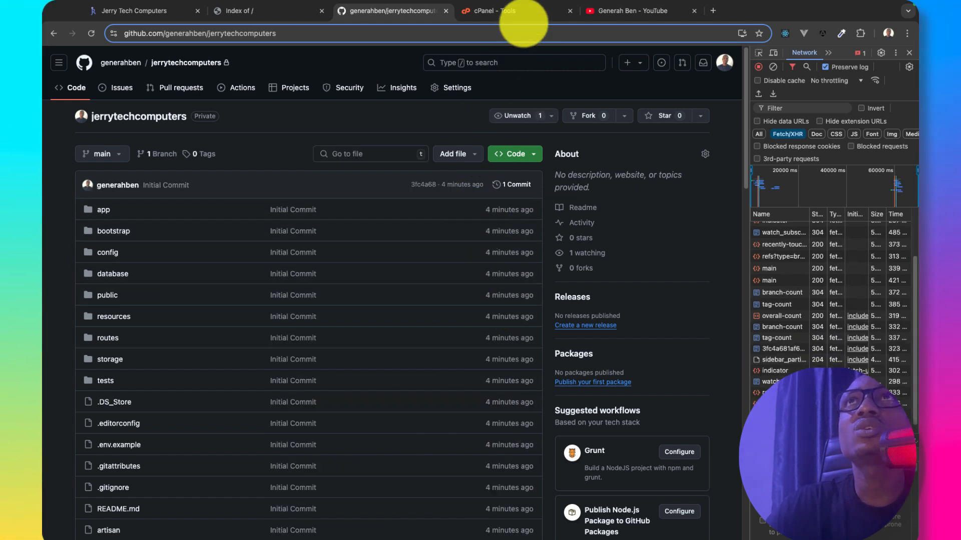
Search cPanel Tools for SSH and reach SSH Access's Generate a New Key form.
click(505, 11)
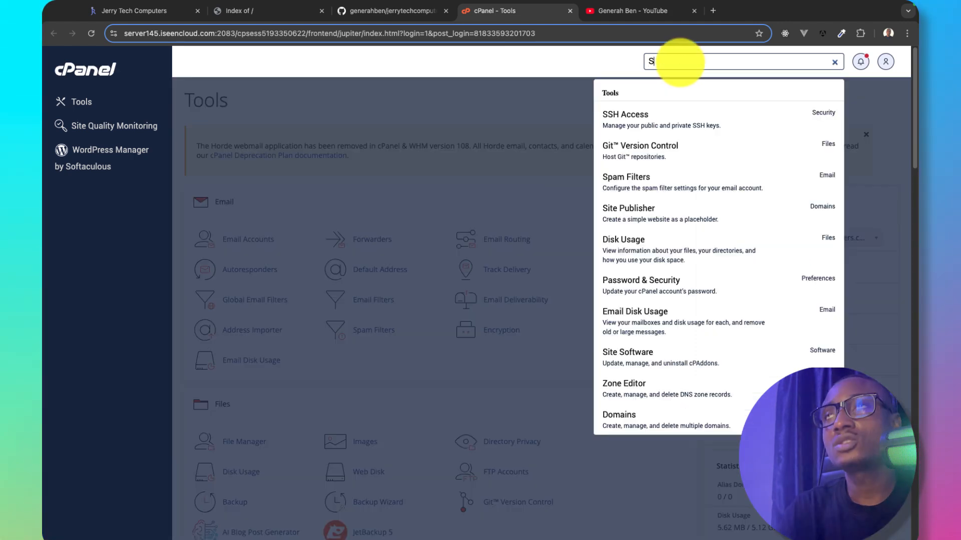
text(SH)
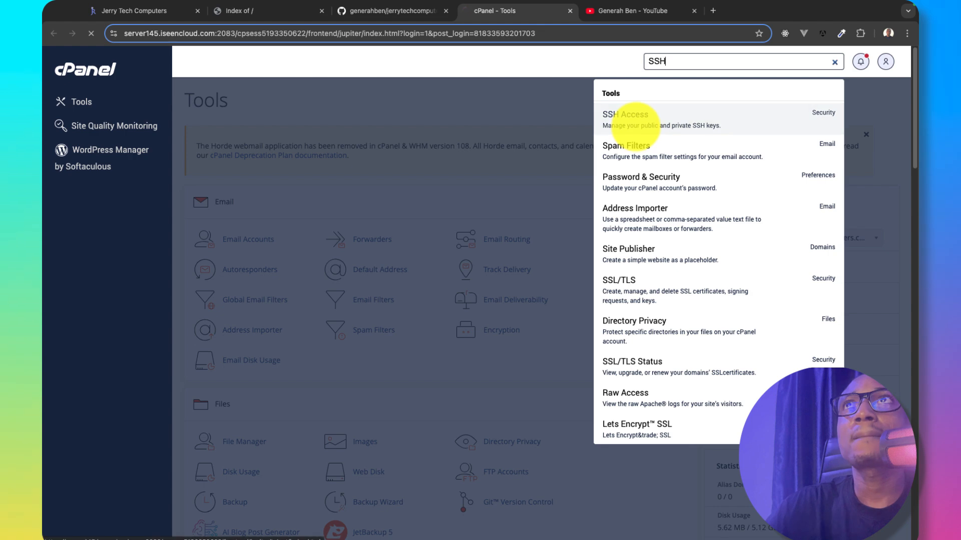
click(625, 115)
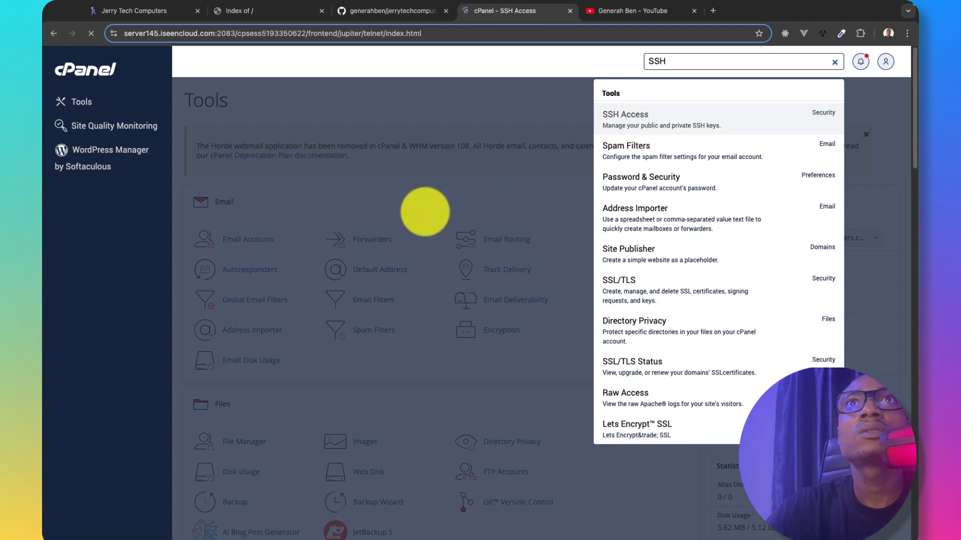
click(625, 114)
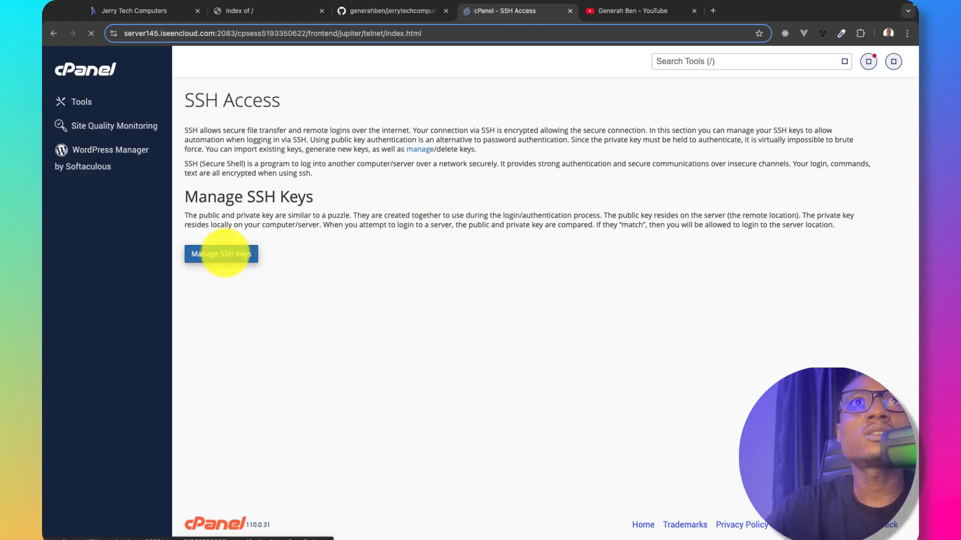
click(221, 254)
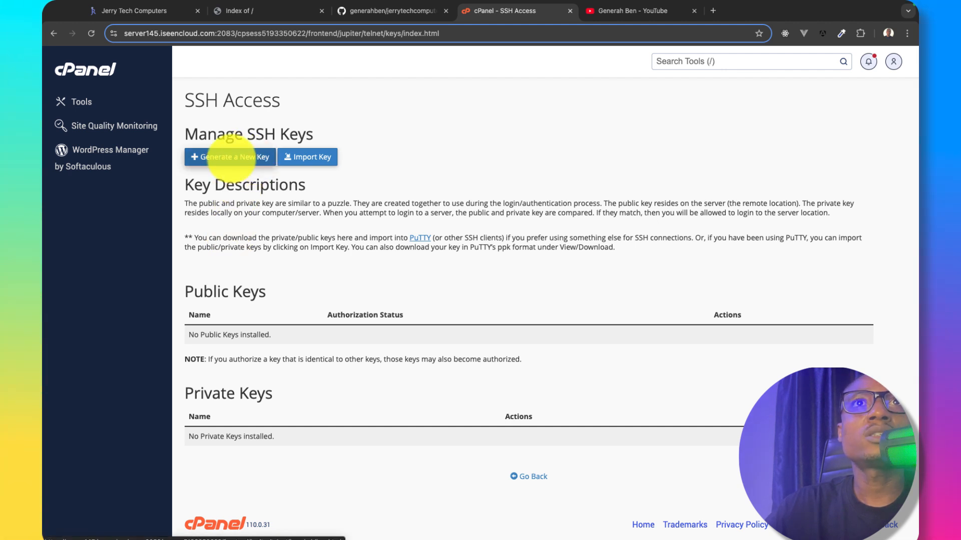
click(230, 157)
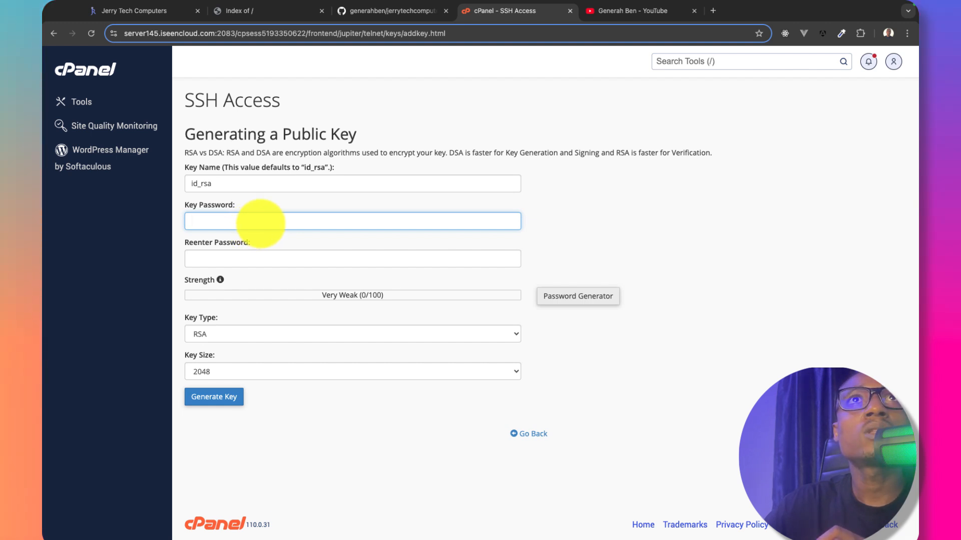
Delete both password inputs via DevTools and submit the id_rsa key without a passphrase.
right_click(272, 221)
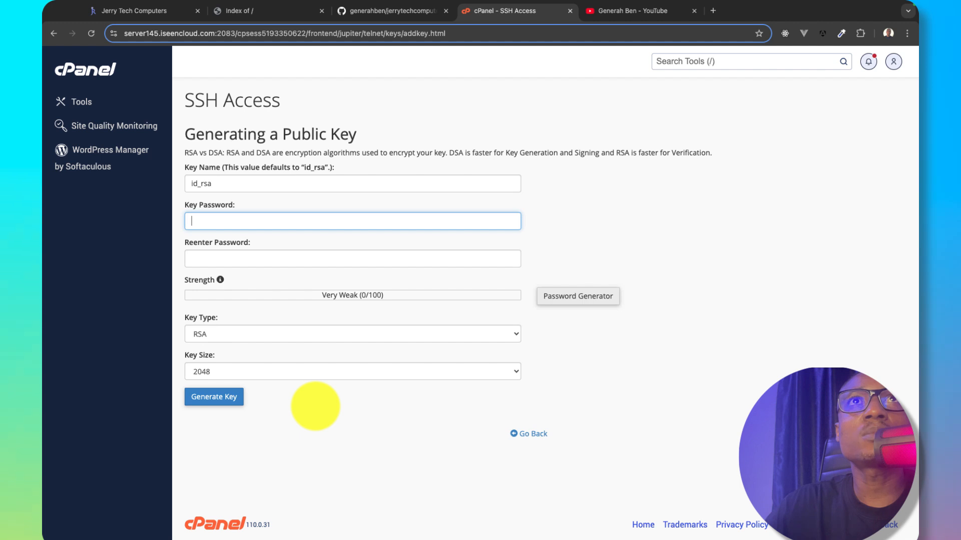
key(F12)
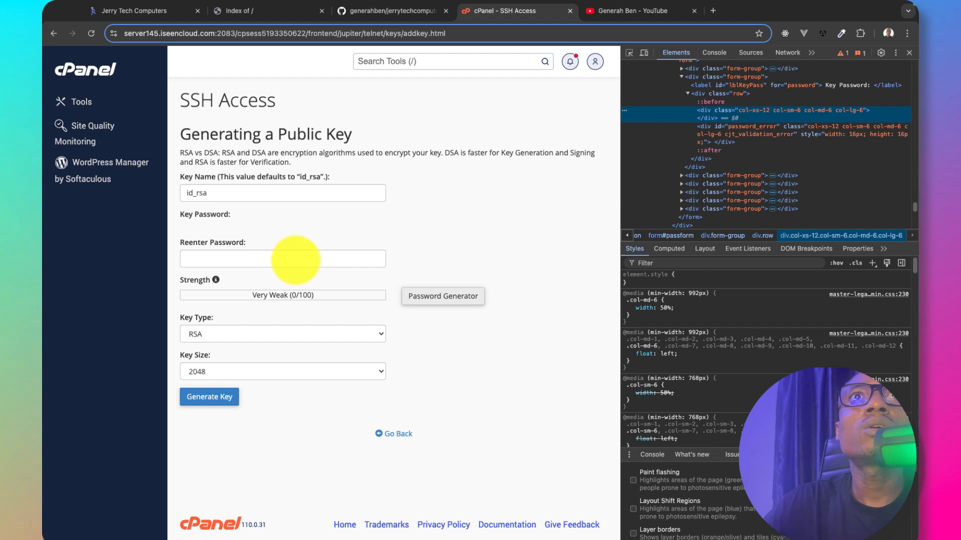
right_click(267, 258)
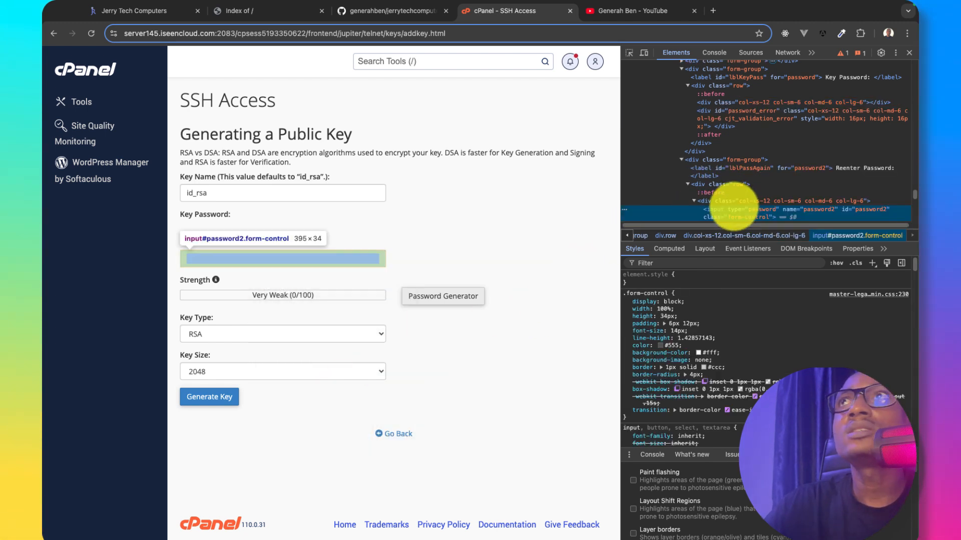
right_click(746, 212)
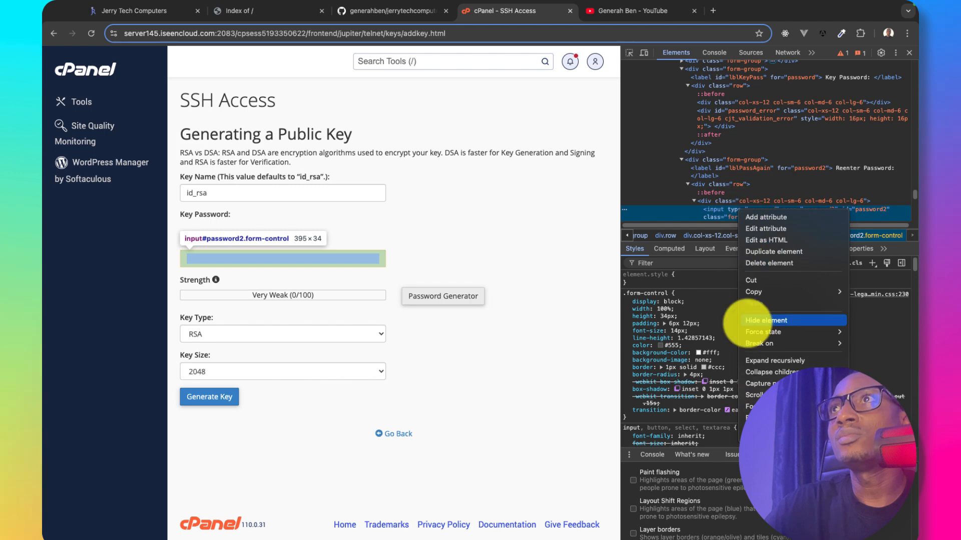
mouse_move(769, 264)
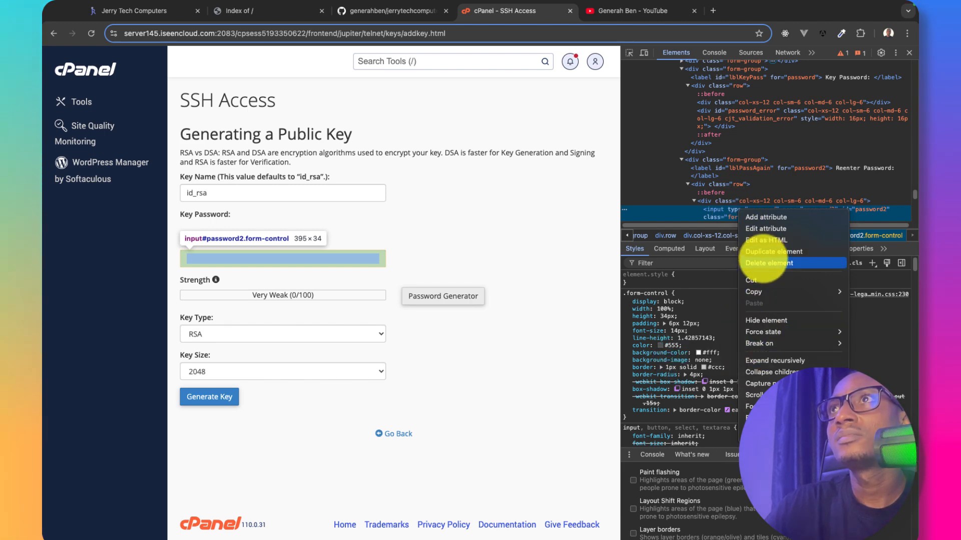
click(768, 263)
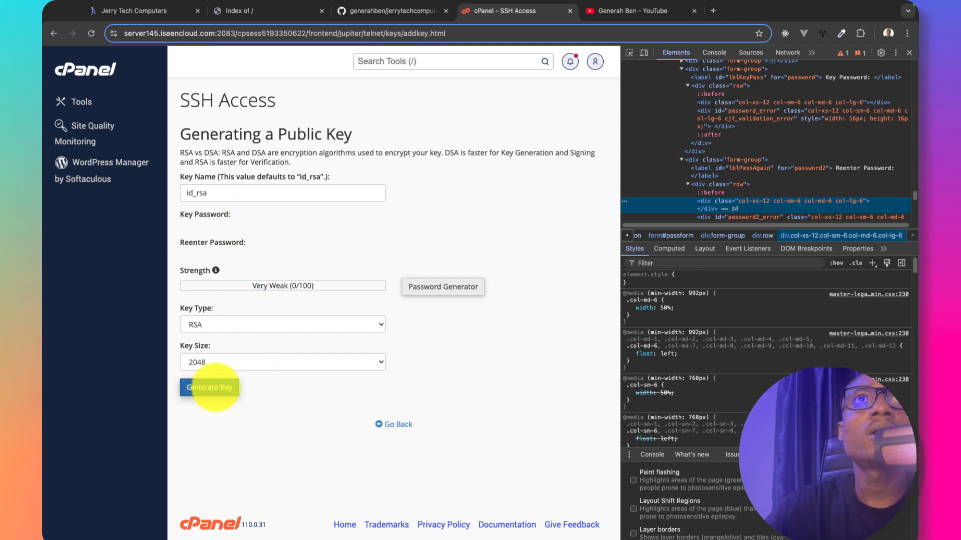
click(209, 388)
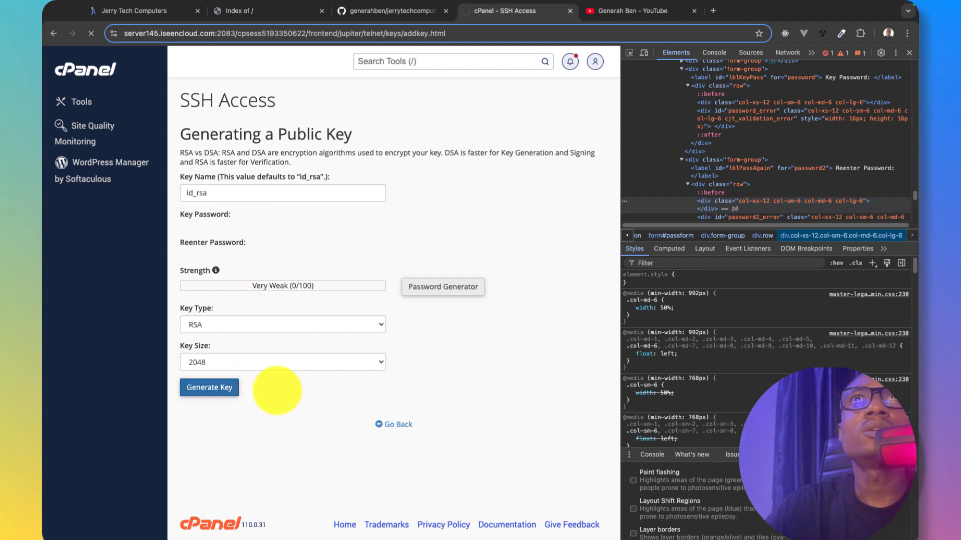
Authorize the id_rsa public key under Manage SSH Keys and return to the key list.
click(209, 387)
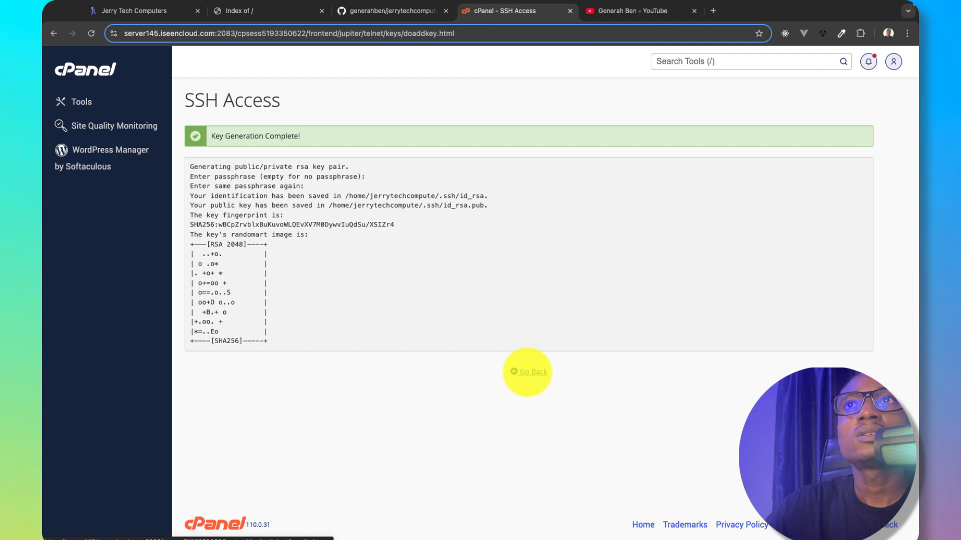
click(532, 372)
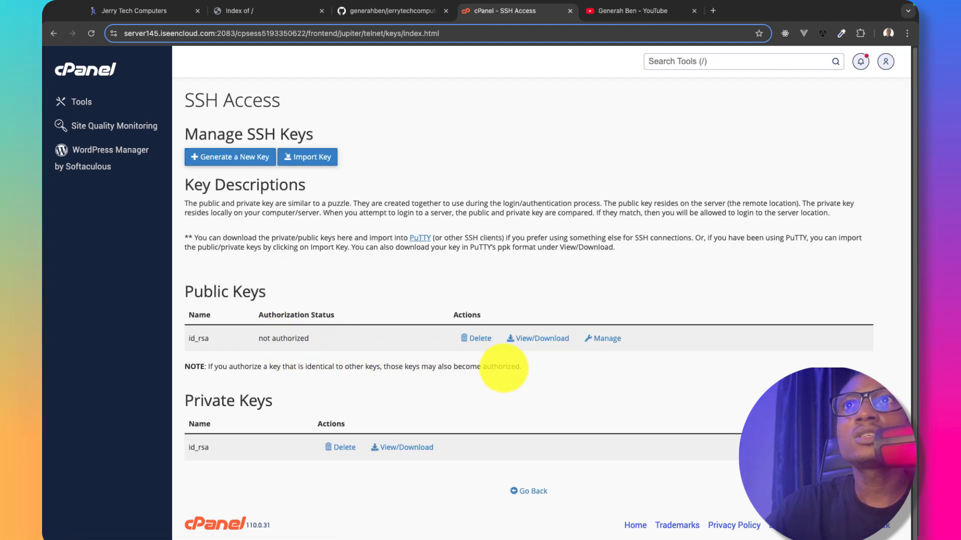
click(607, 338)
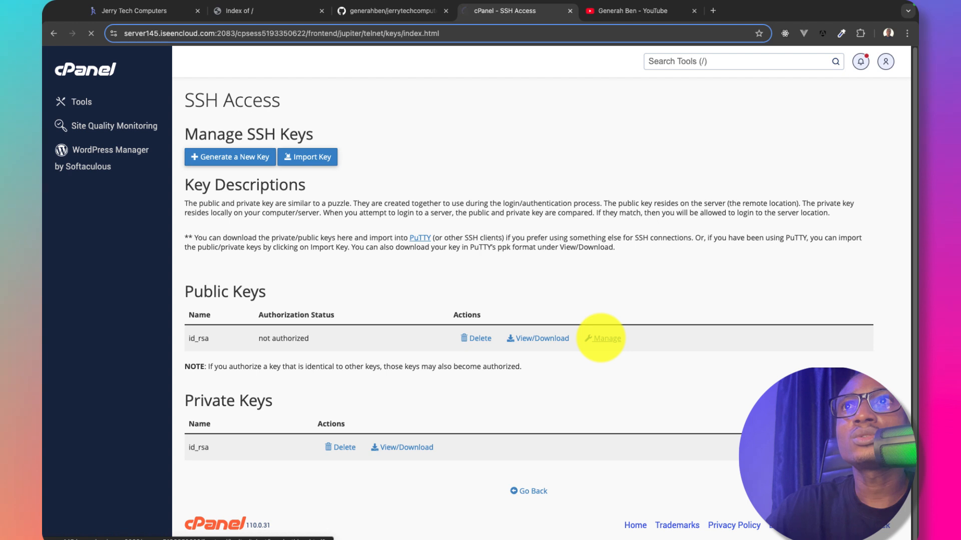
click(607, 338)
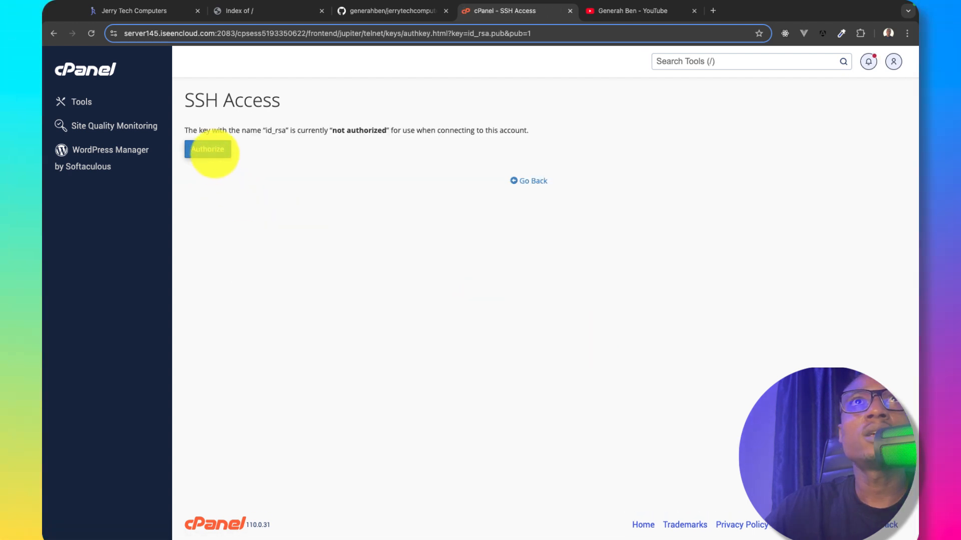
click(207, 148)
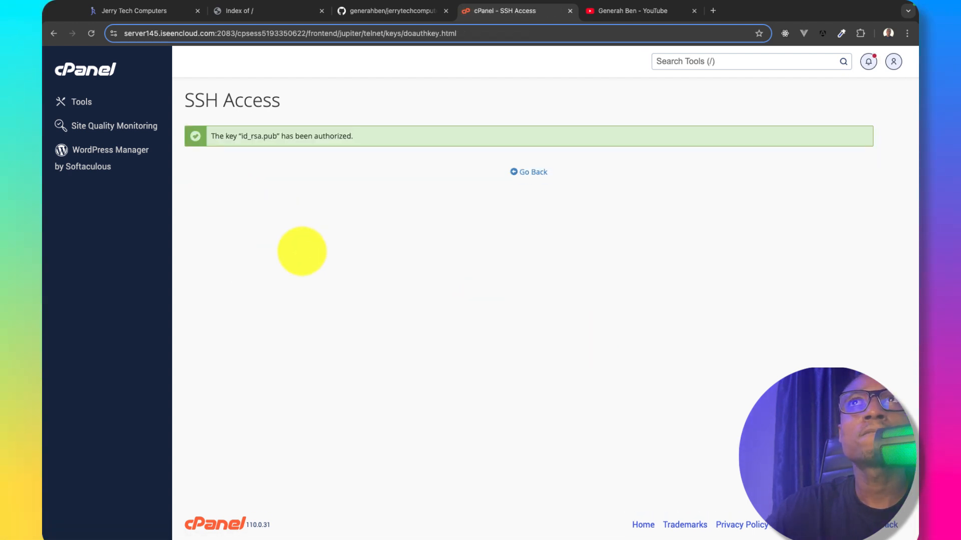
click(533, 173)
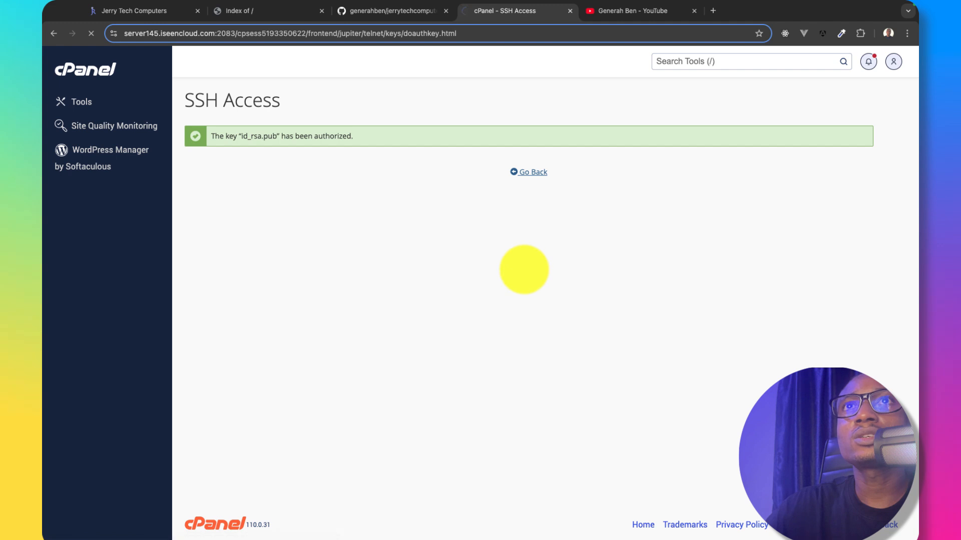
click(529, 172)
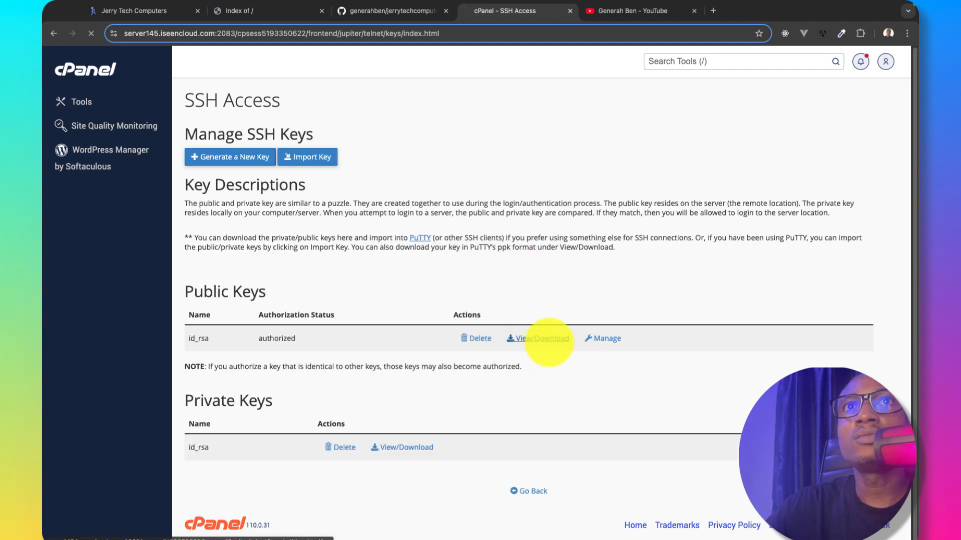
View the id_rsa public key text, then go back to the GitHub repository.
click(542, 338)
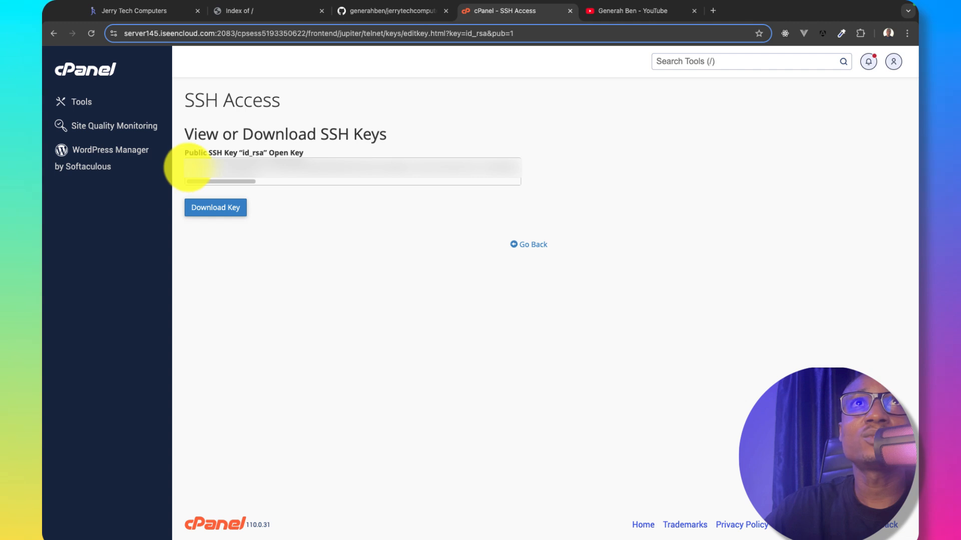
mouse_move(538, 164)
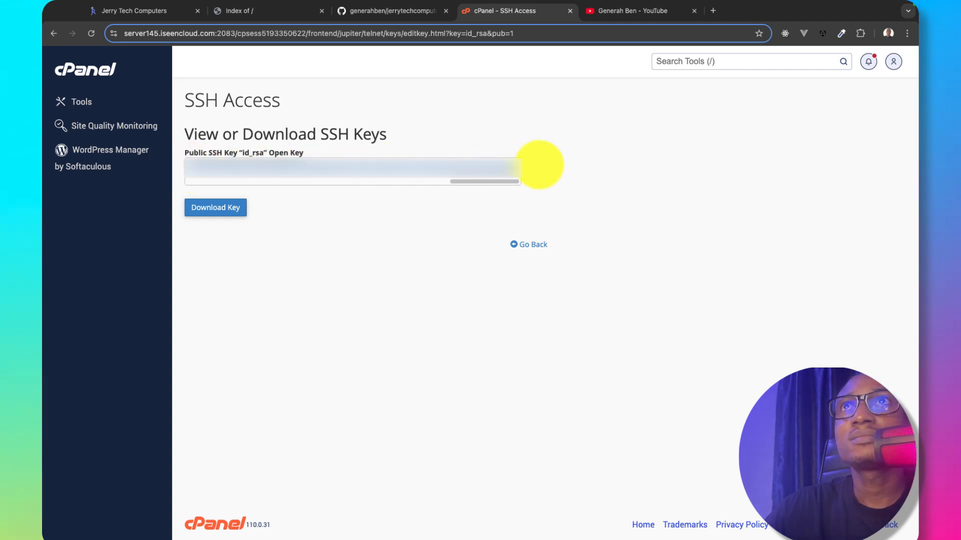
mouse_move(460, 125)
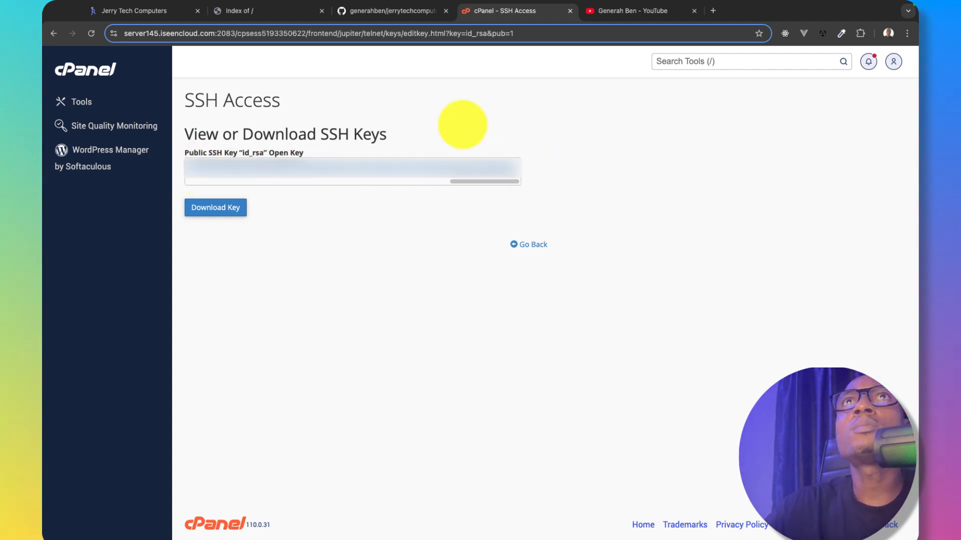
click(388, 11)
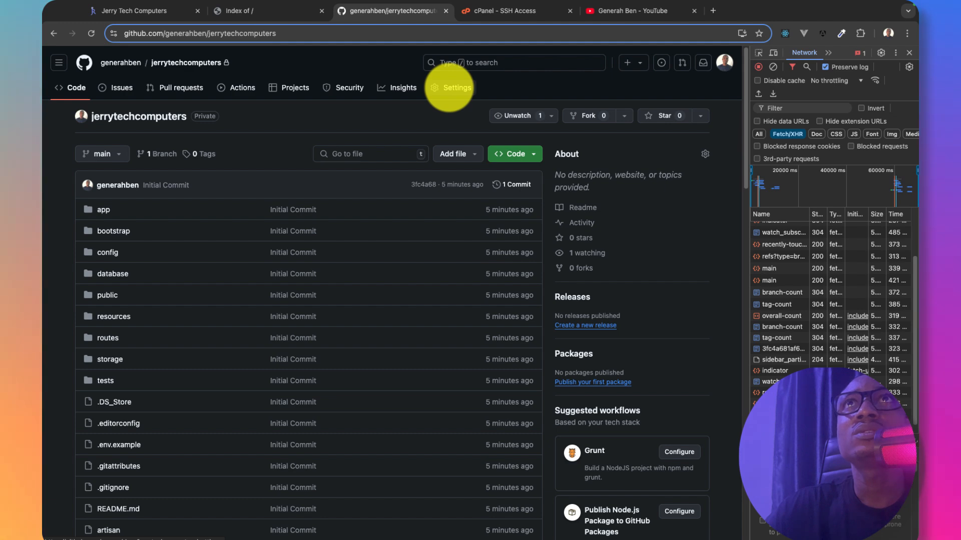
Add deploy key 'Jerrytech Website Key' with the cPanel public key in repository Settings.
click(456, 88)
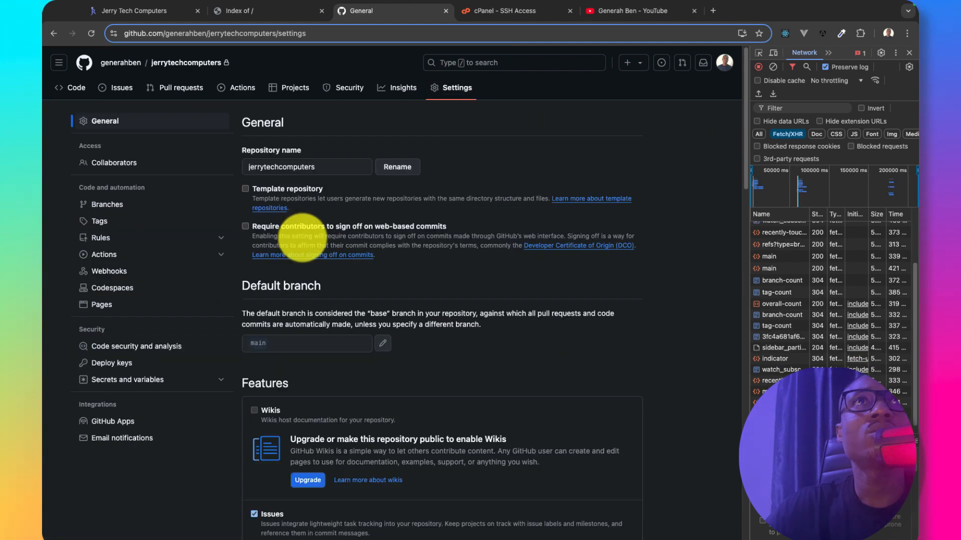
mouse_move(111, 363)
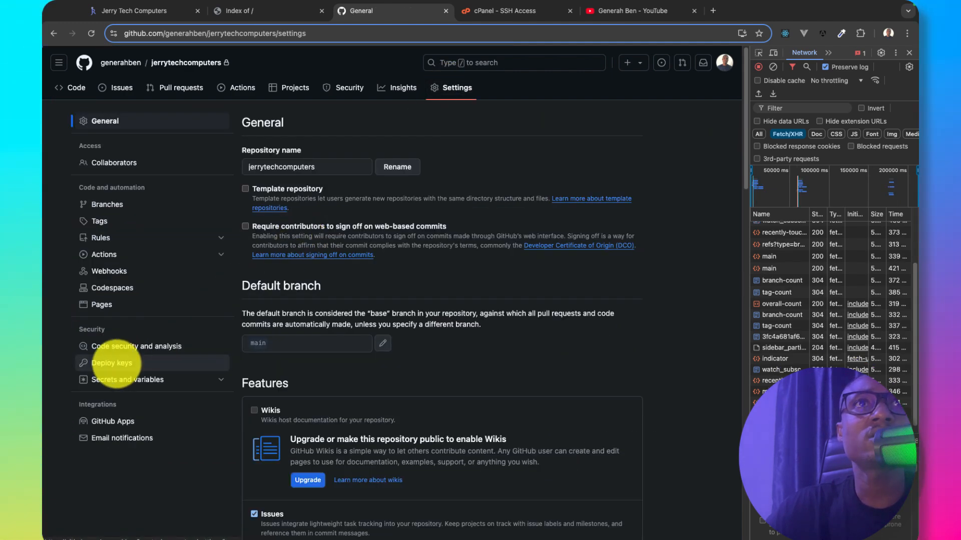
click(112, 363)
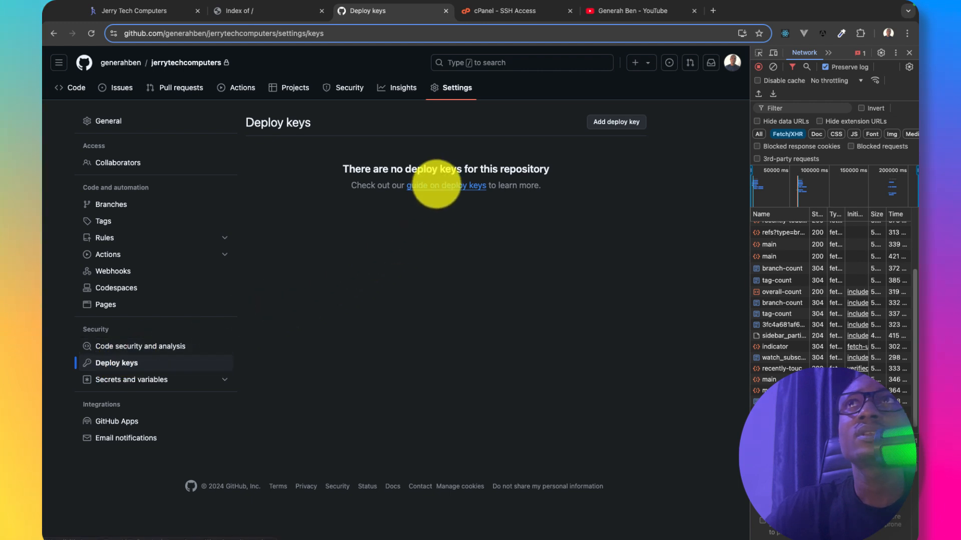
mouse_move(616, 122)
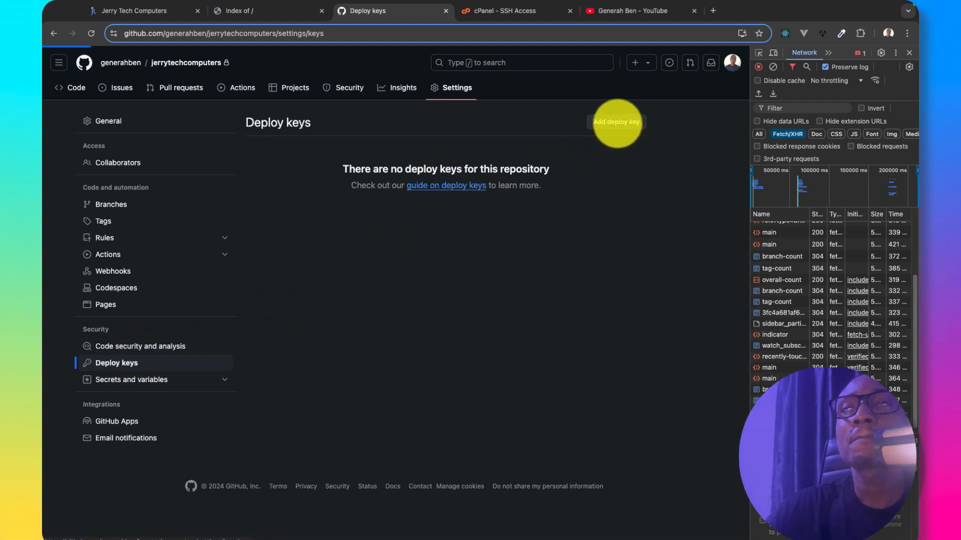
click(617, 122)
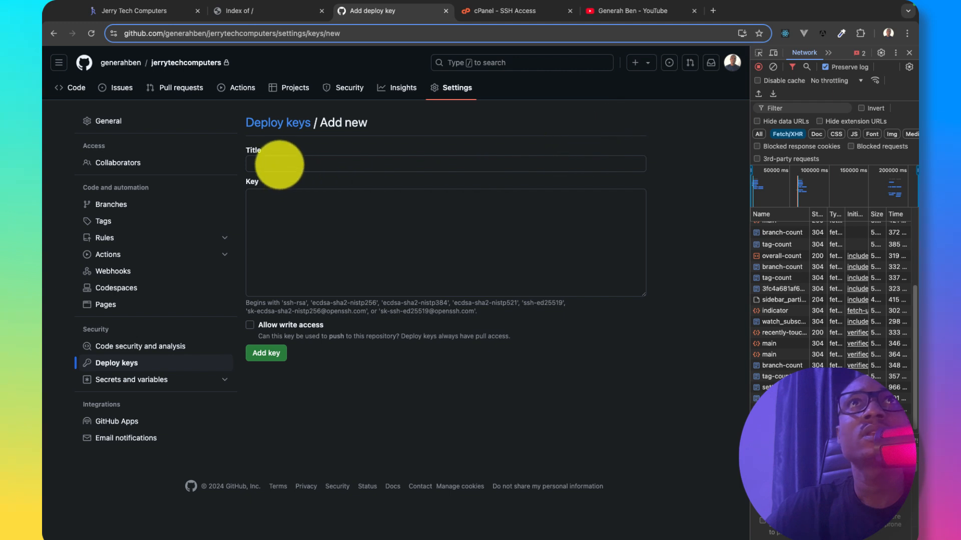
text(Jerrytech Website Key)
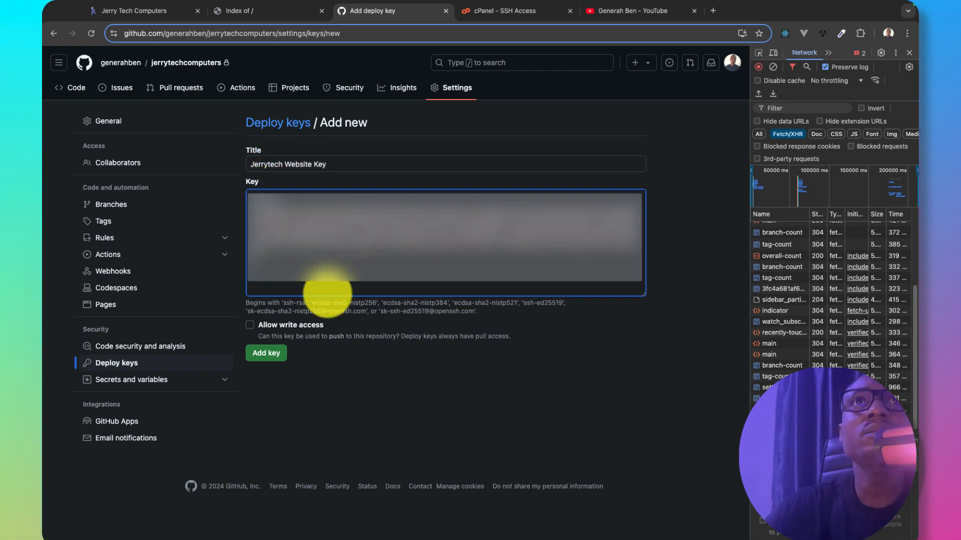
mouse_move(250, 325)
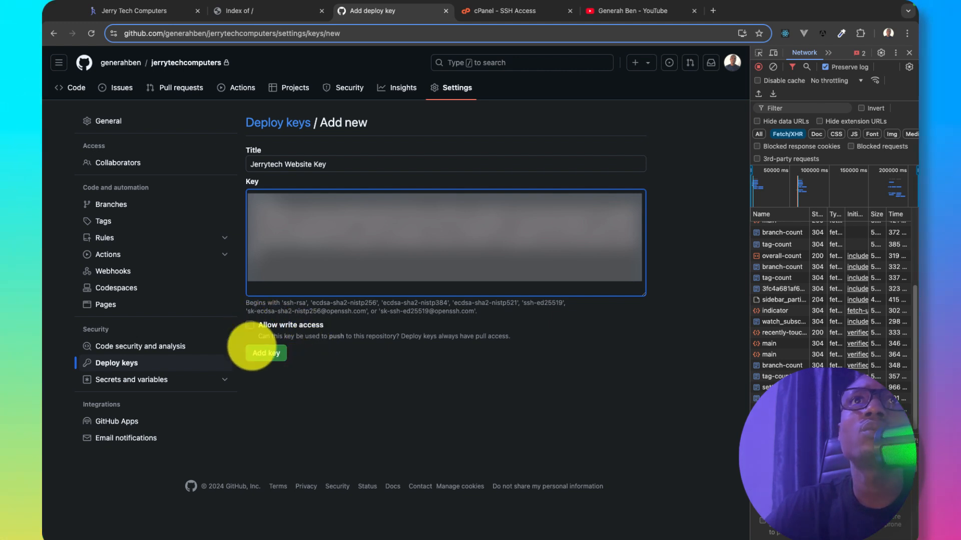
click(266, 353)
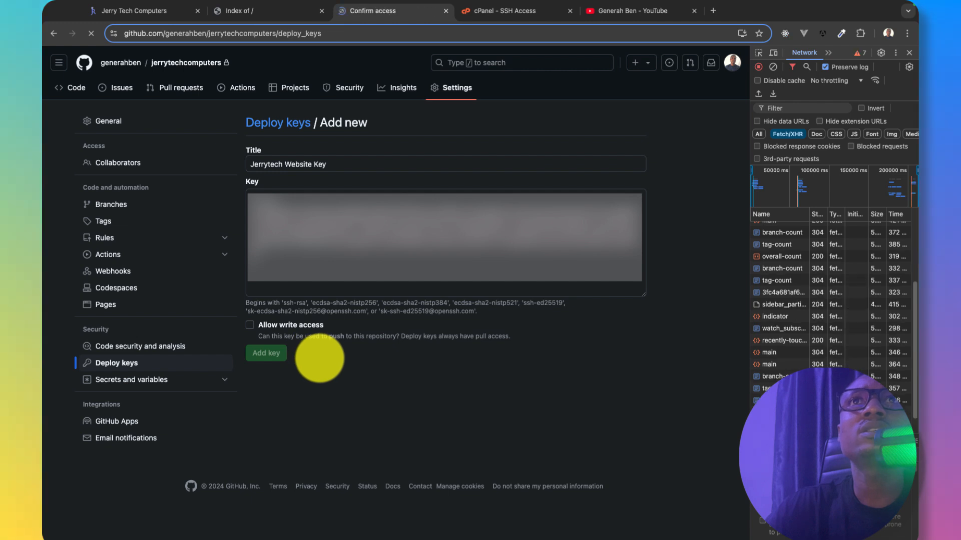
click(266, 353)
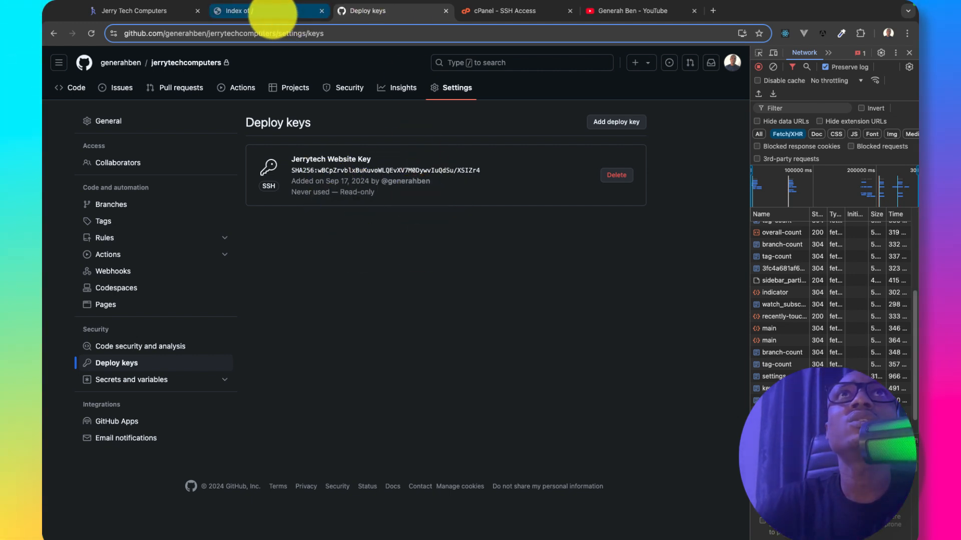
Leave SSH Access, find Git Version Control via a 'git' search, and start creating a repository.
click(508, 11)
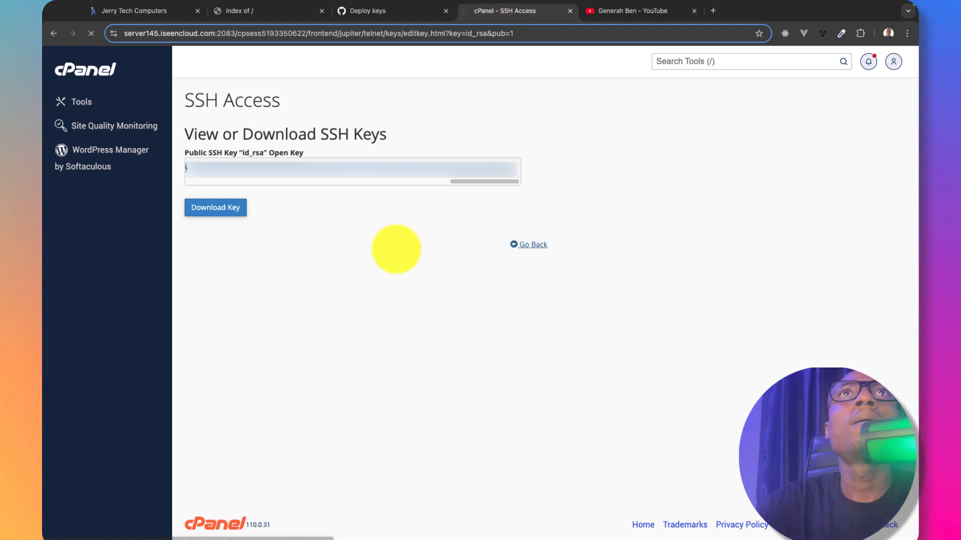
click(528, 245)
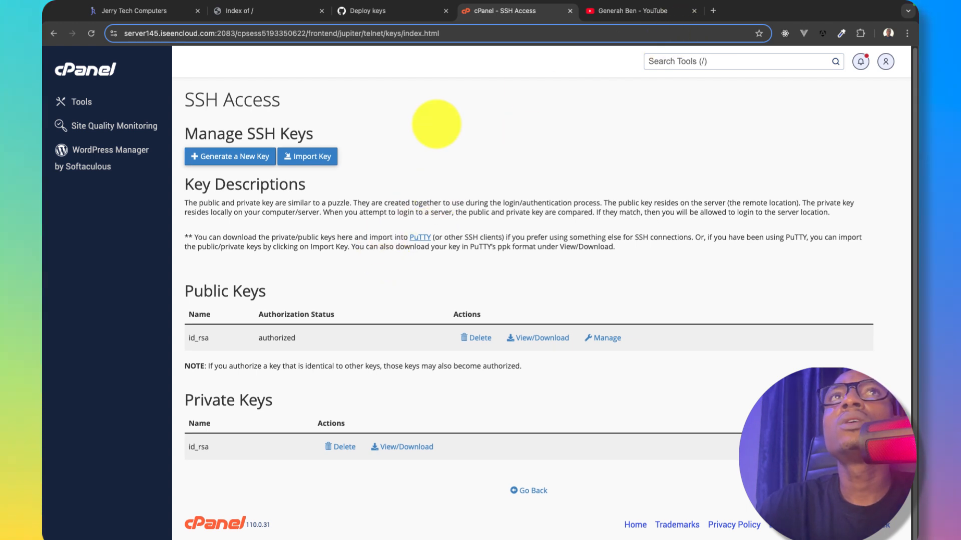
click(81, 101)
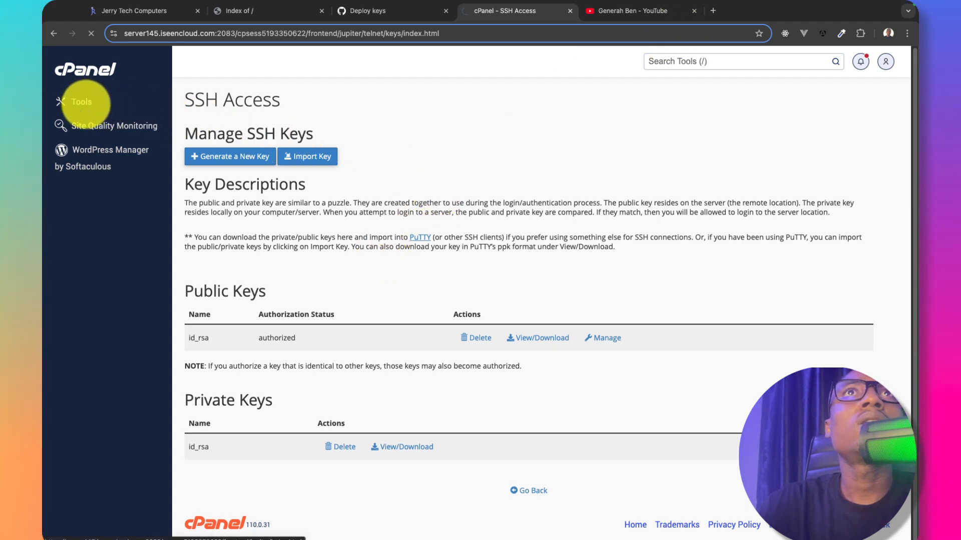
click(80, 101)
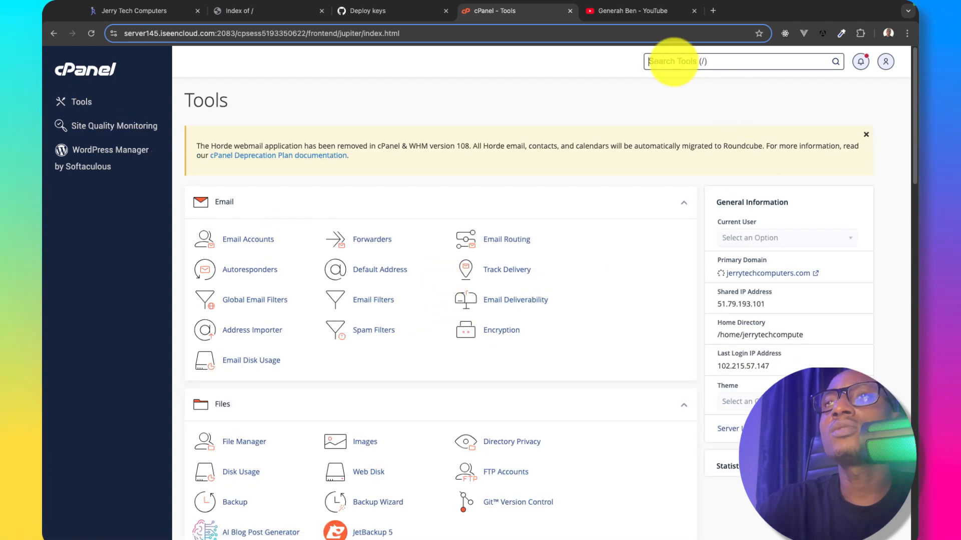
text(git)
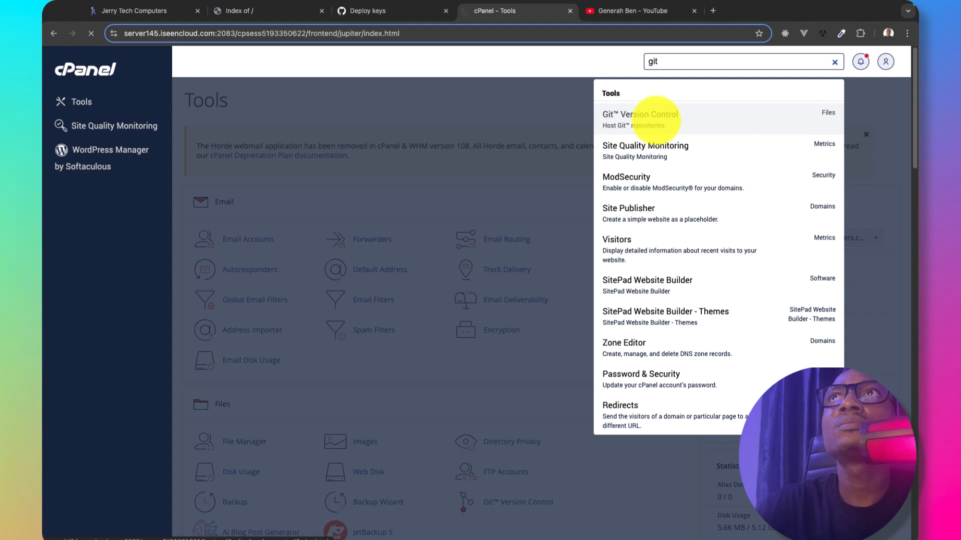
click(639, 114)
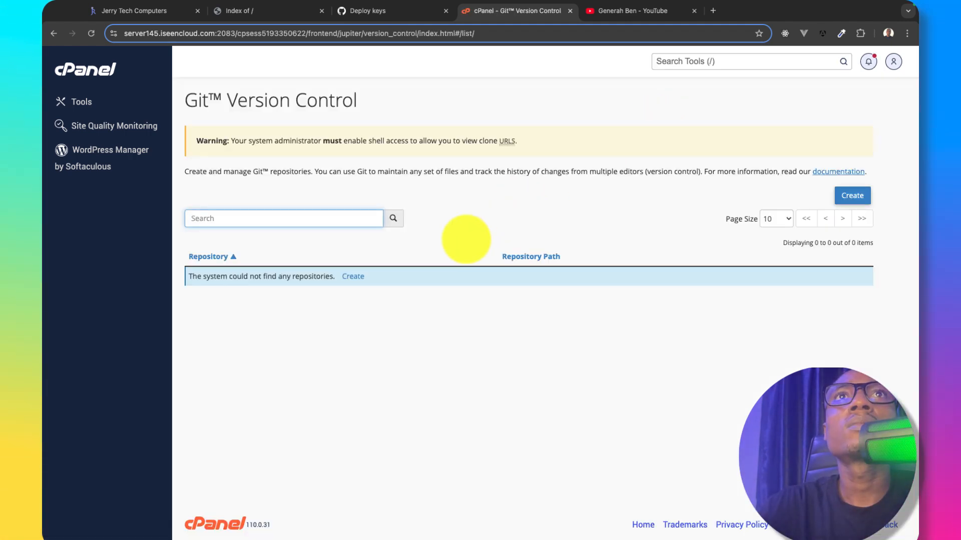
mouse_move(422, 301)
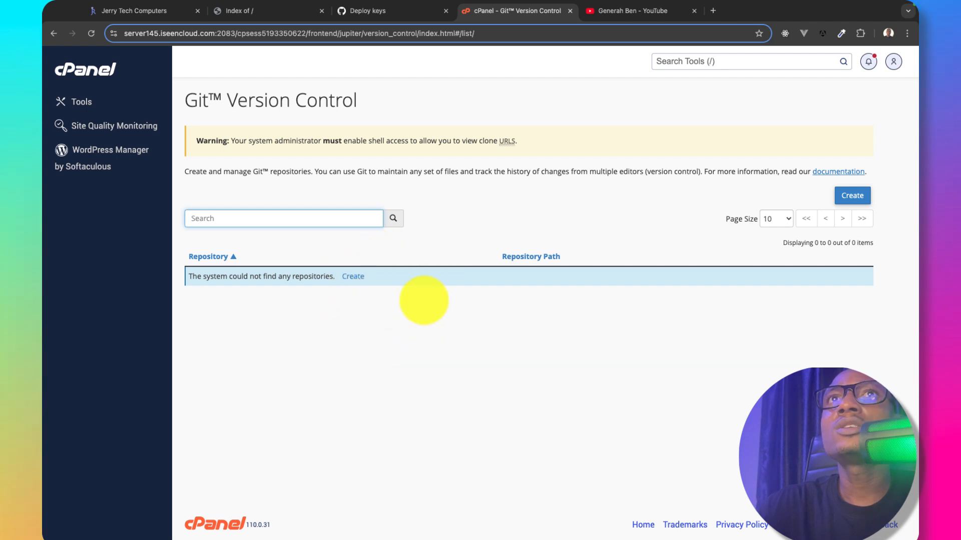
click(353, 276)
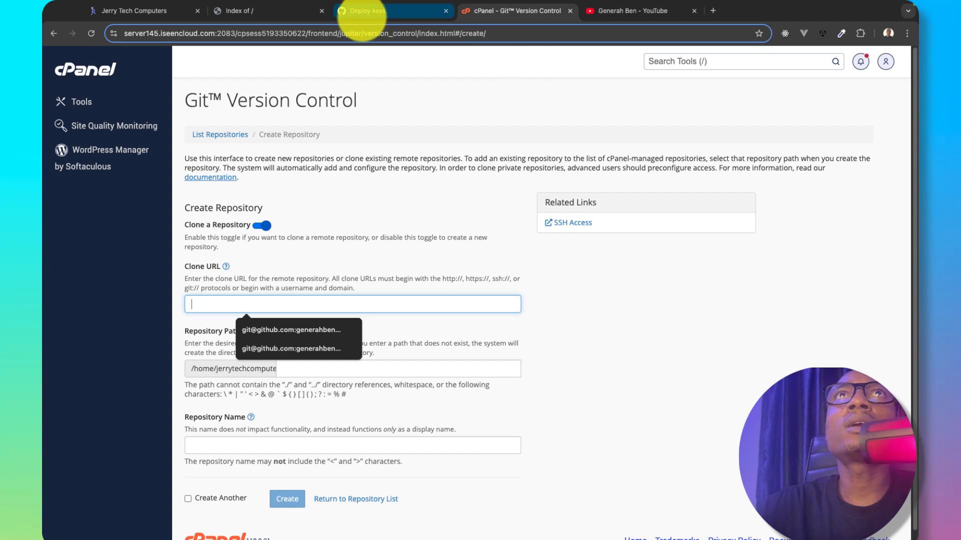
Copy the repository's SSH clone URL from GitHub's Code menu and return to cPanel.
click(374, 11)
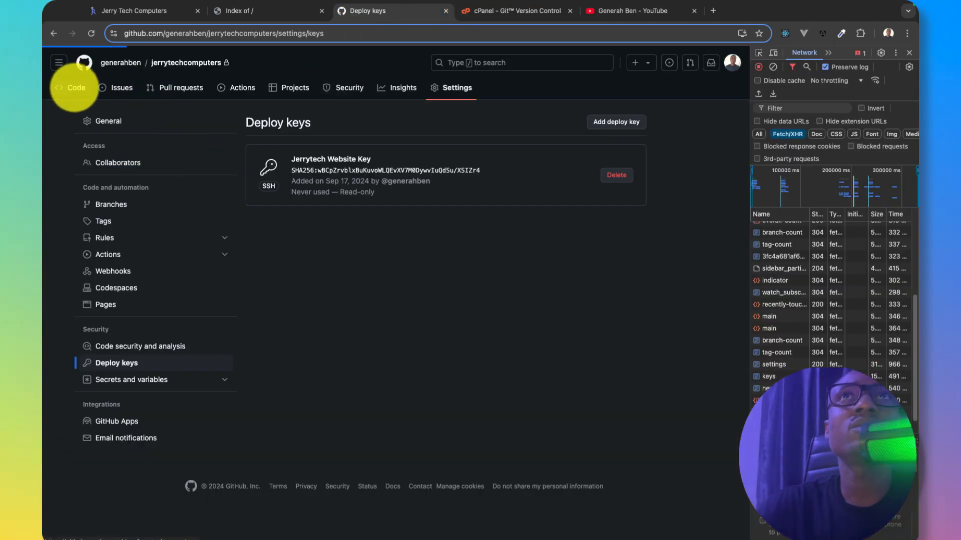
click(76, 87)
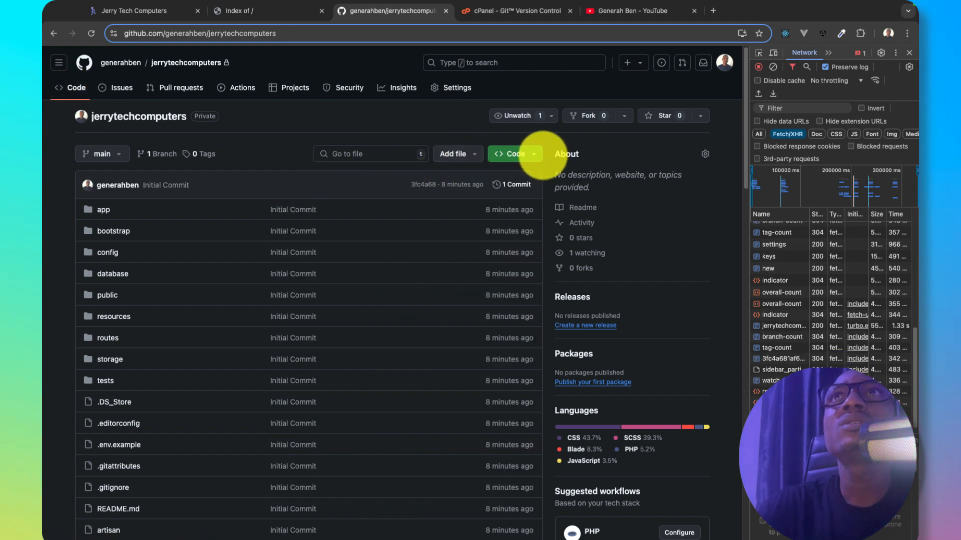
click(515, 154)
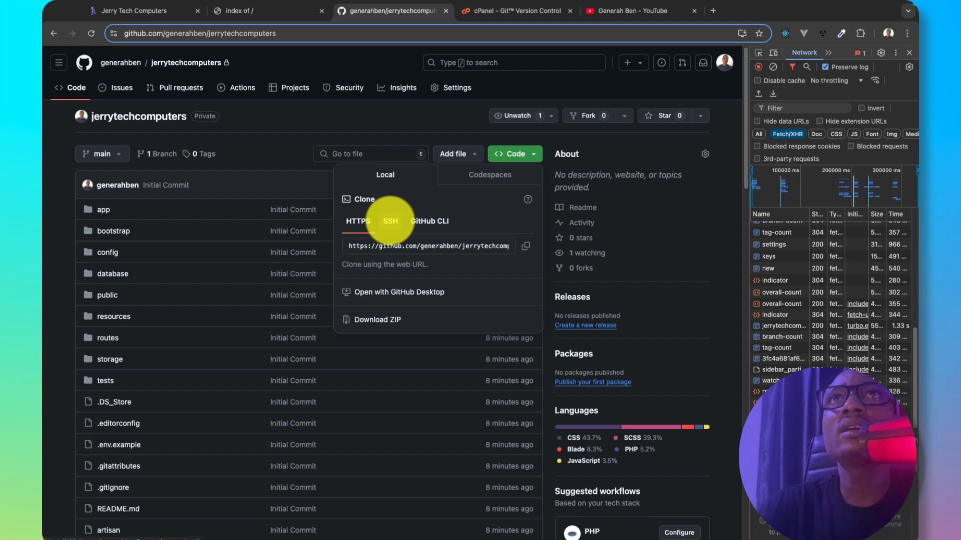
click(390, 221)
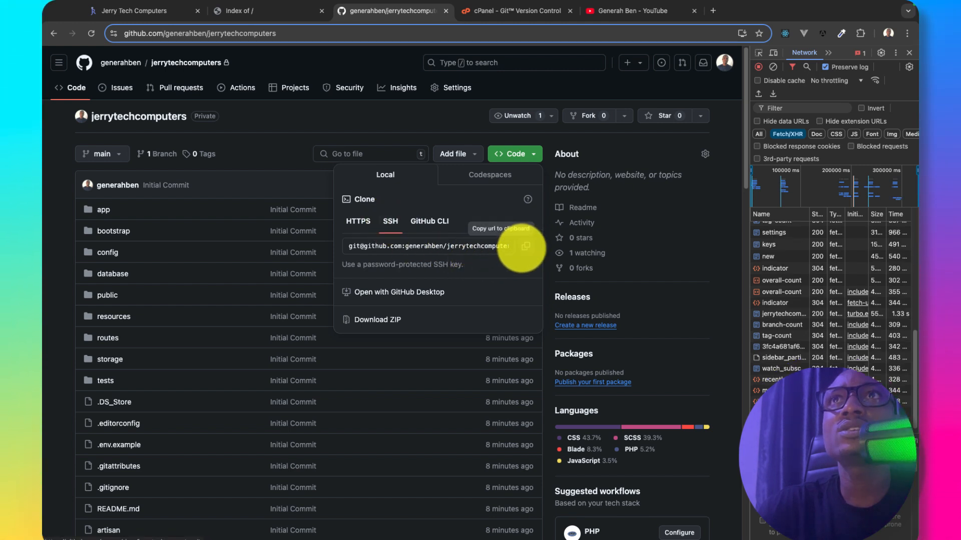
click(526, 247)
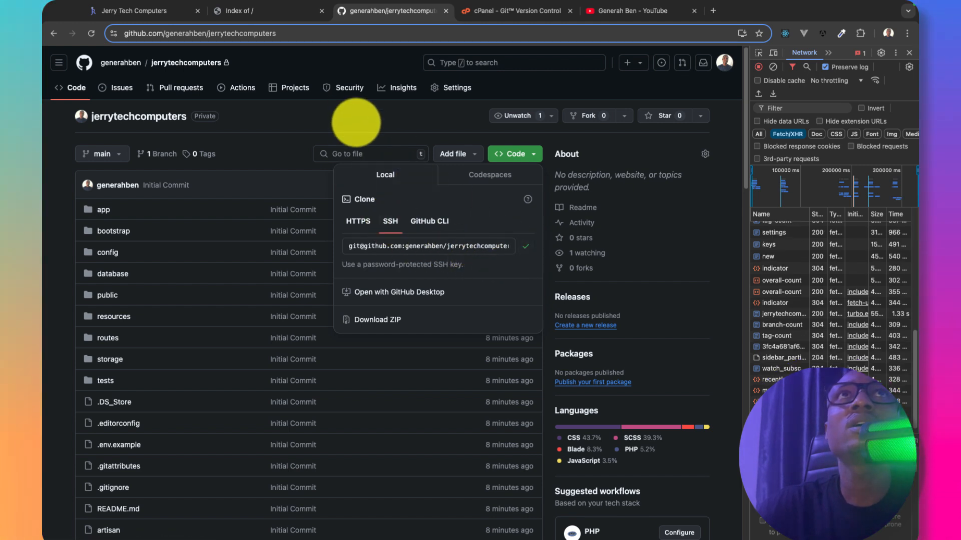
click(516, 11)
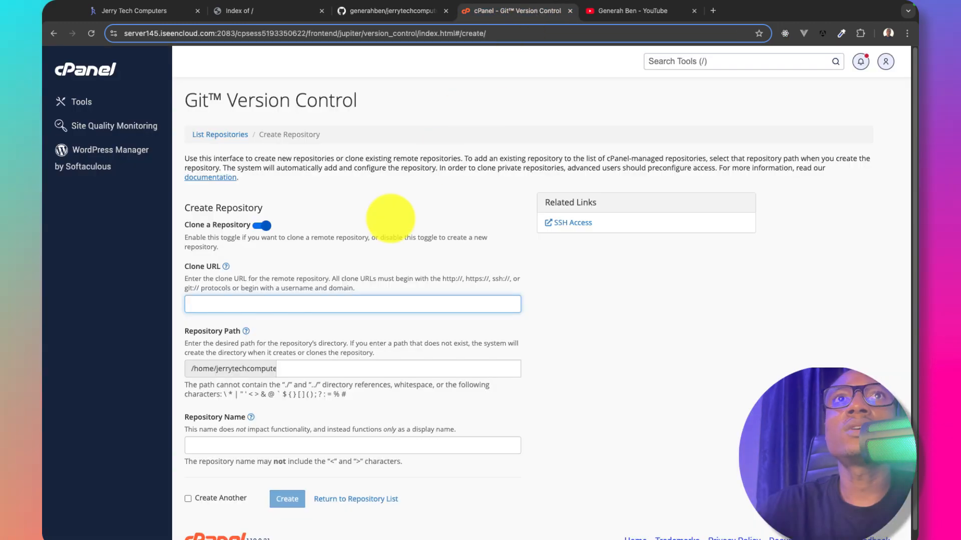
text(git@github.com:generahben/jerrytechcomputers.git)
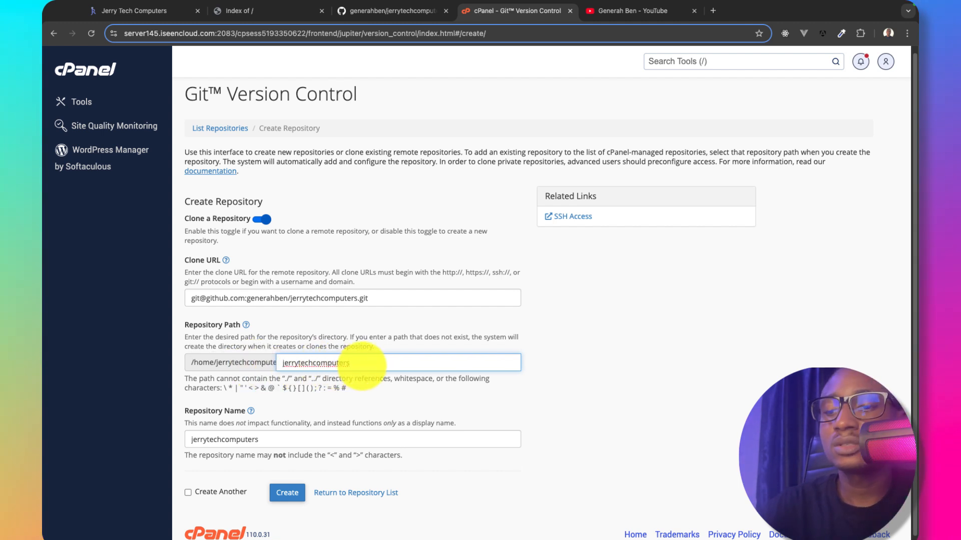
text(Website)
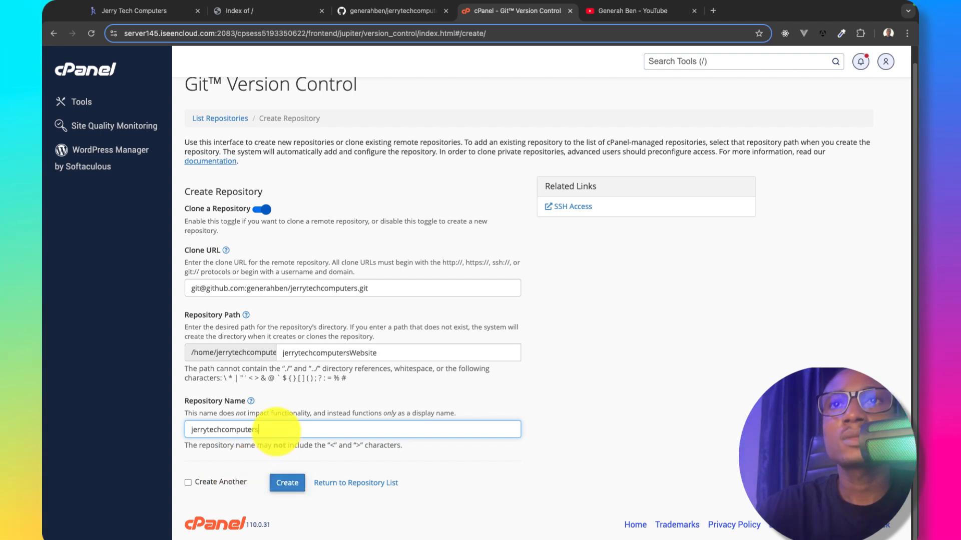
text(Website)
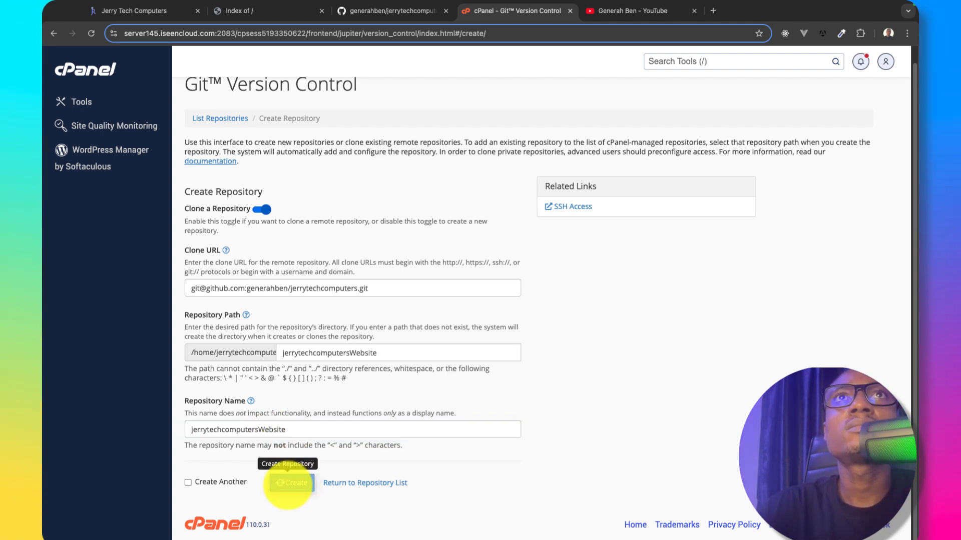
click(288, 483)
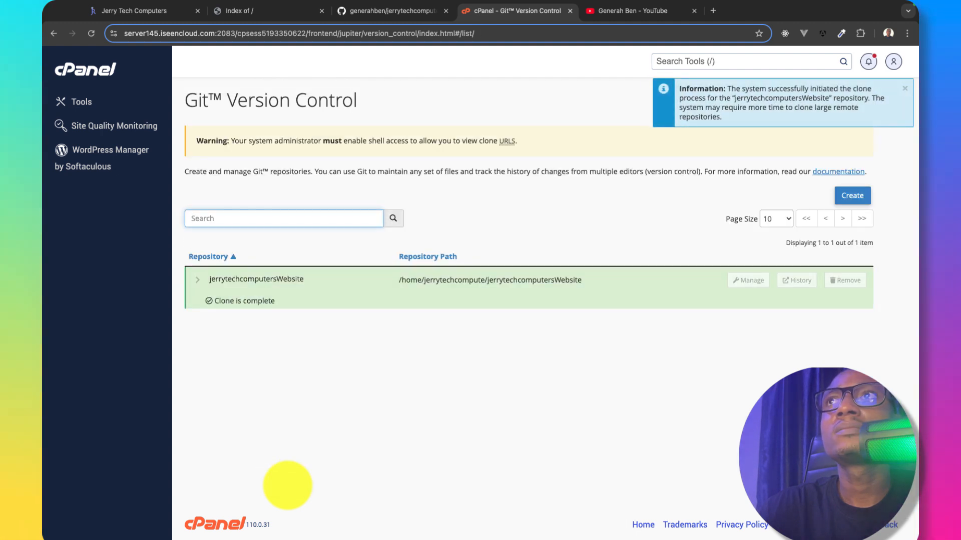
mouse_move(313, 401)
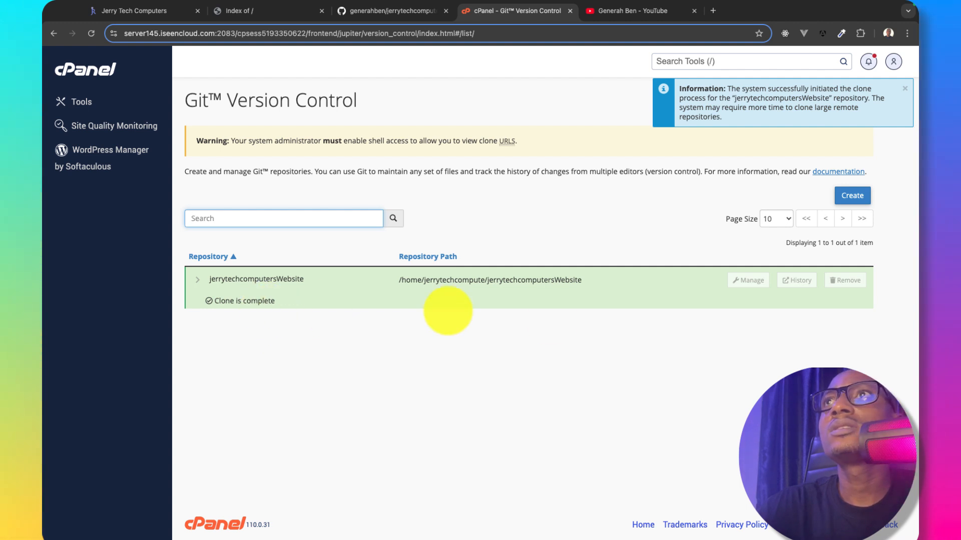
mouse_move(505, 294)
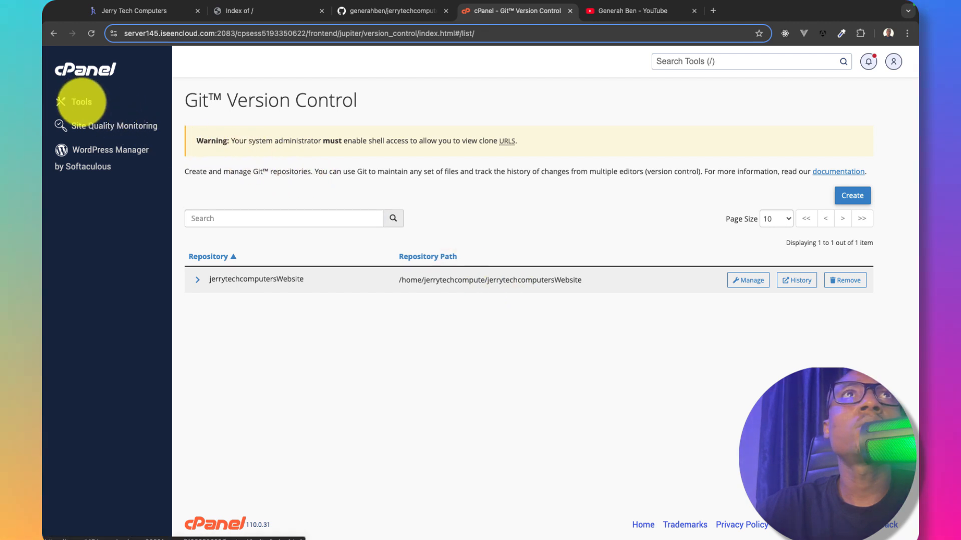
Open File Manager at Home, check the still-empty live site, then return to File Manager.
click(80, 102)
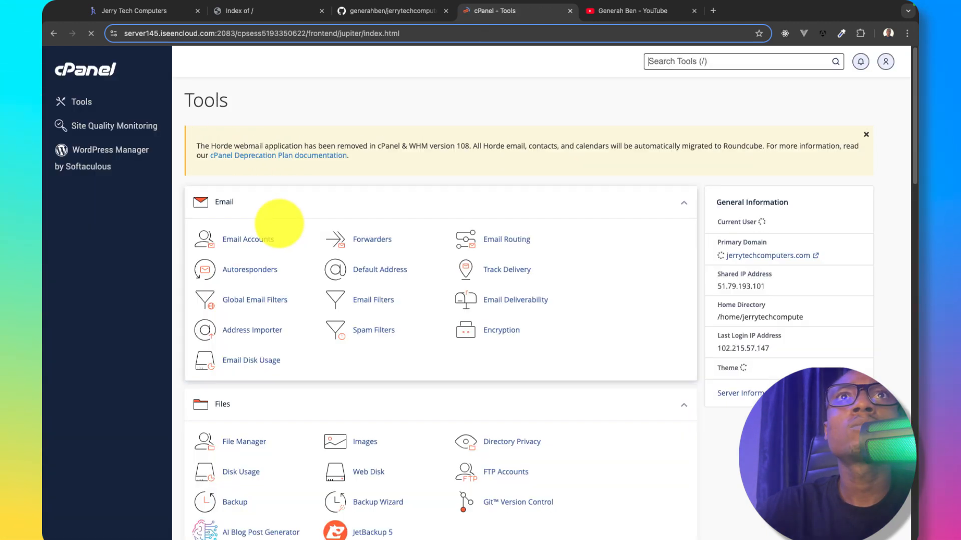
click(244, 441)
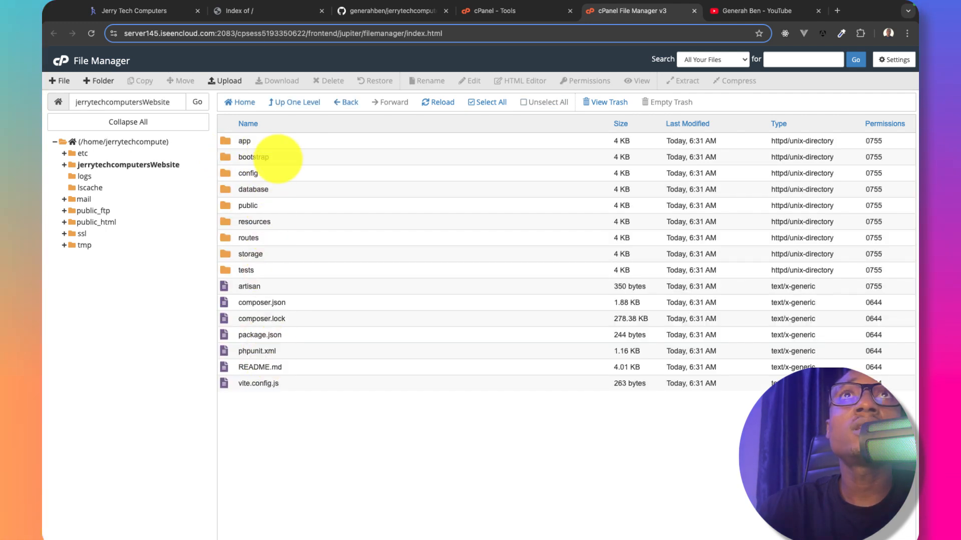
click(293, 102)
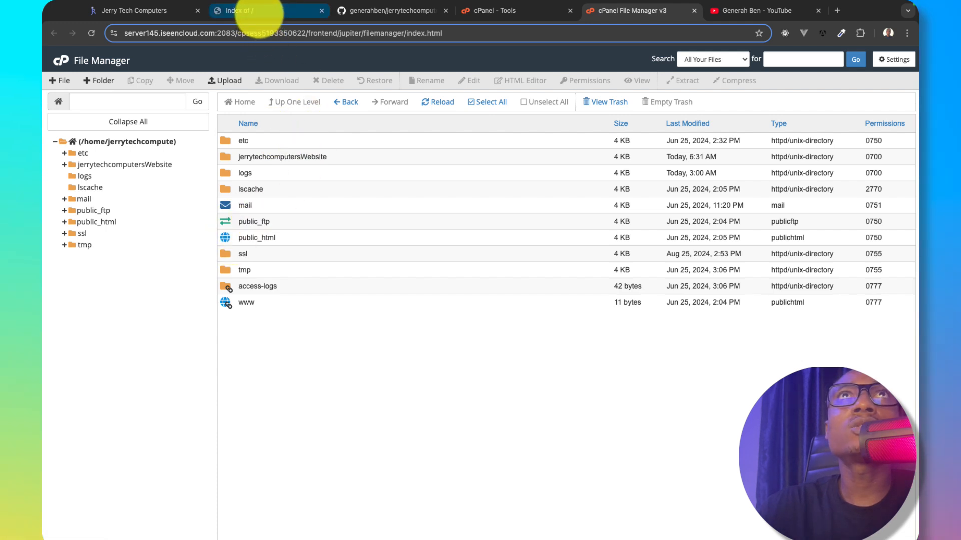
click(267, 11)
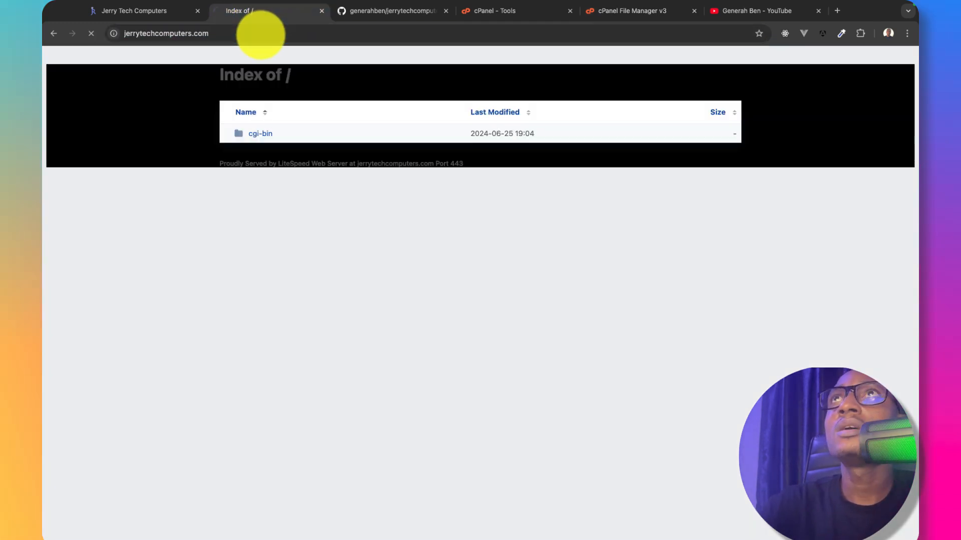
click(505, 11)
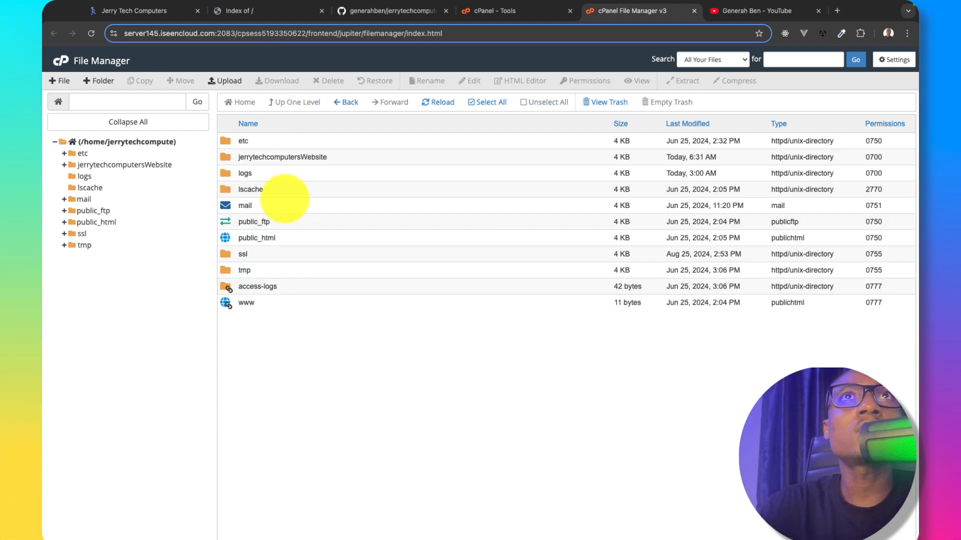
Select all files in the Laravel public folder and copy them to /public_html.
double_click(282, 157)
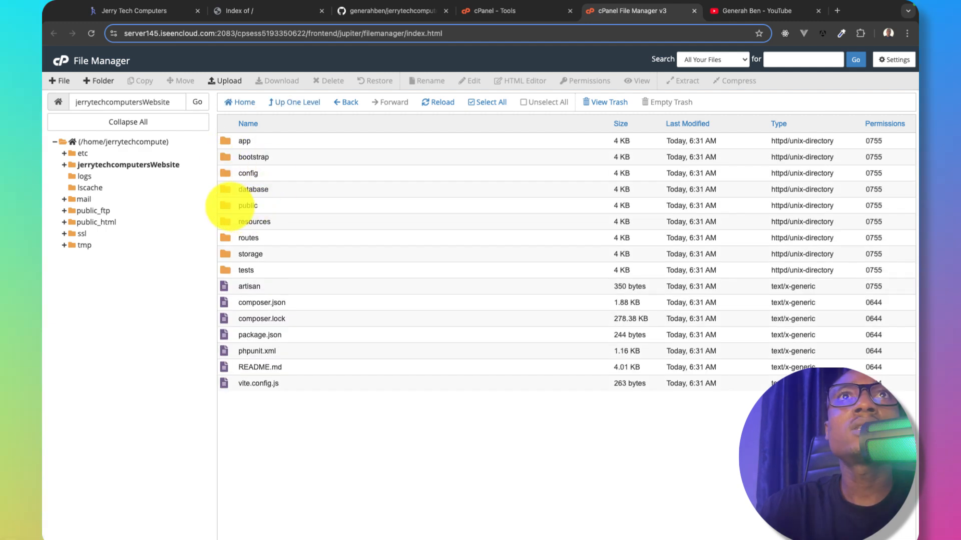
double_click(248, 206)
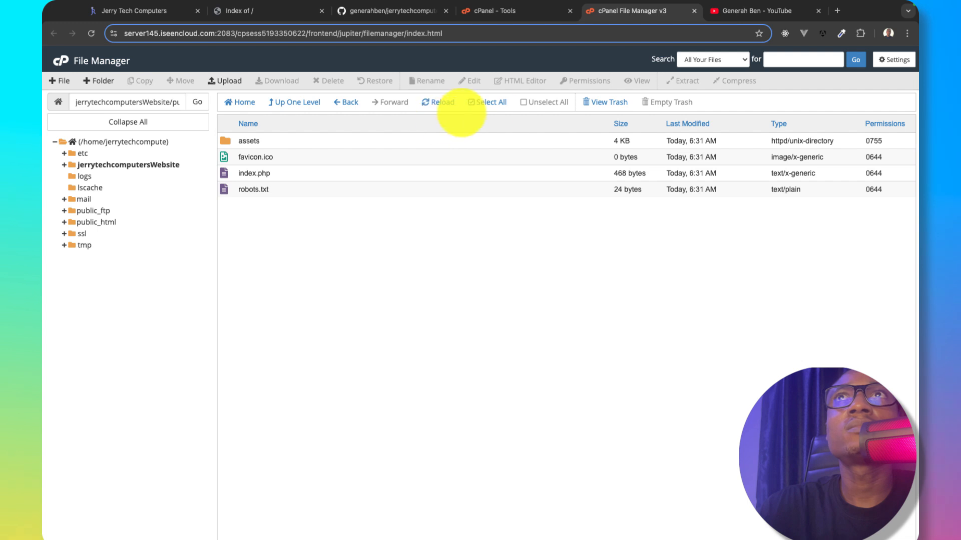
click(490, 102)
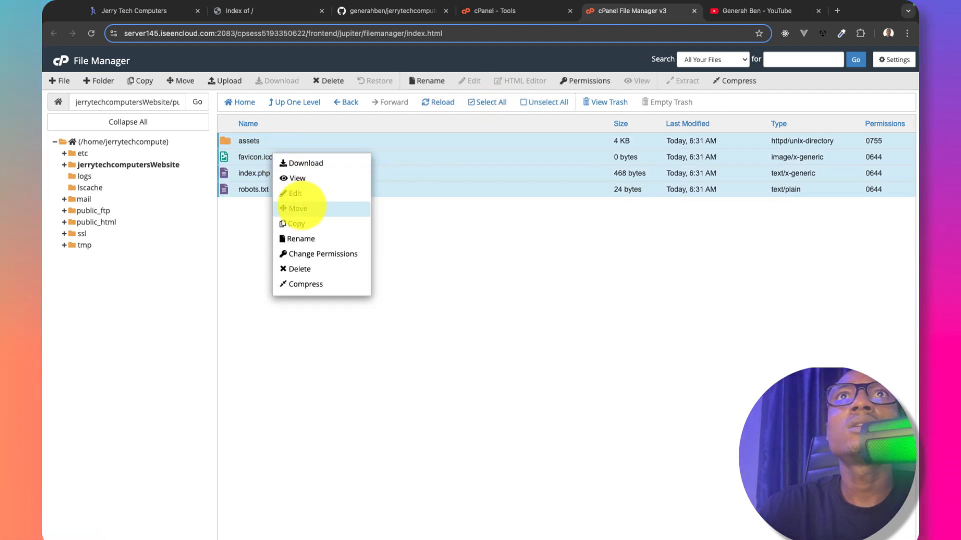
click(297, 223)
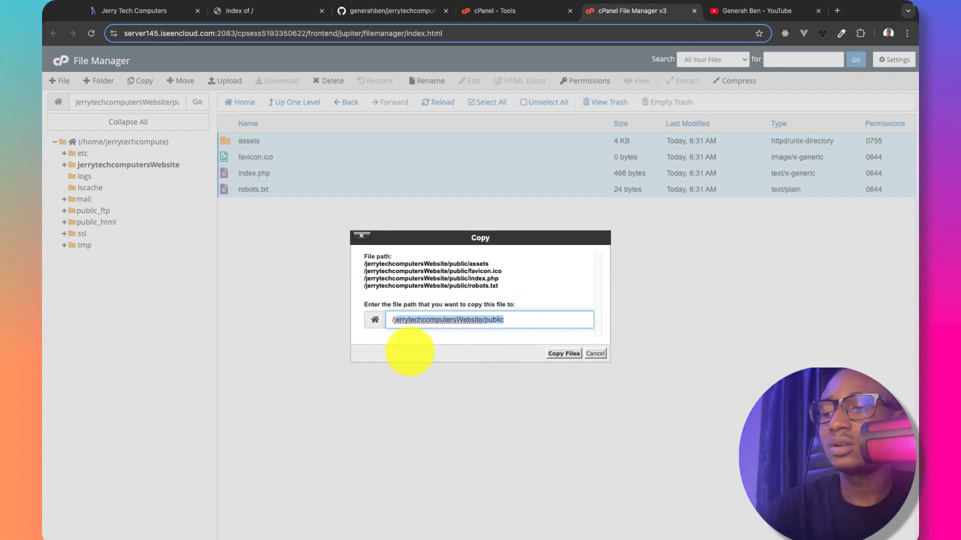
text(/publ)
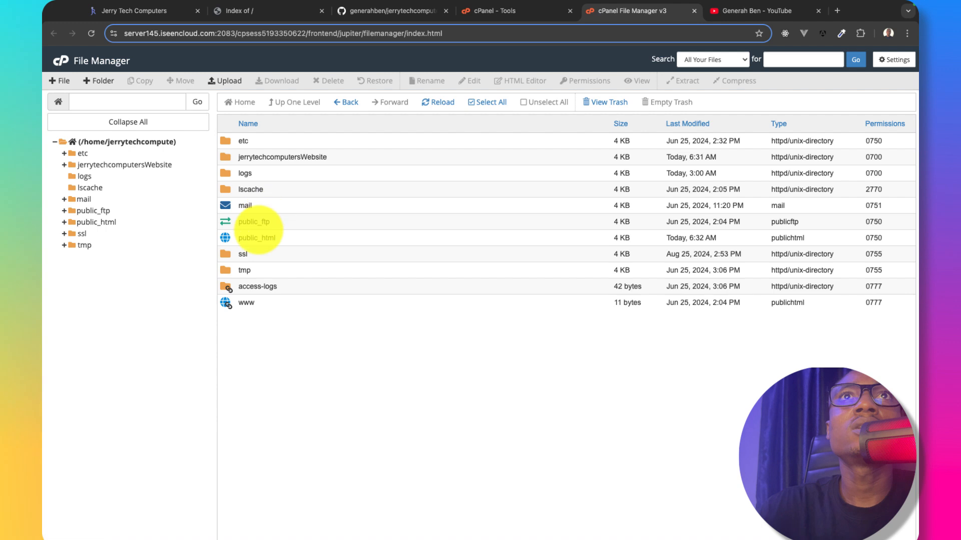
Open public_html and delete the cgi-bin folder permanently, skipping the trash.
double_click(253, 236)
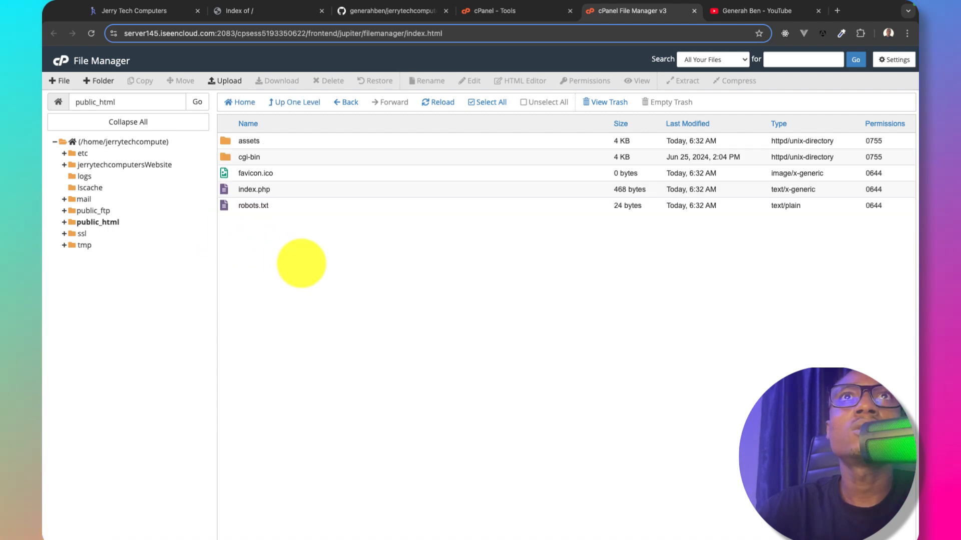
right_click(249, 157)
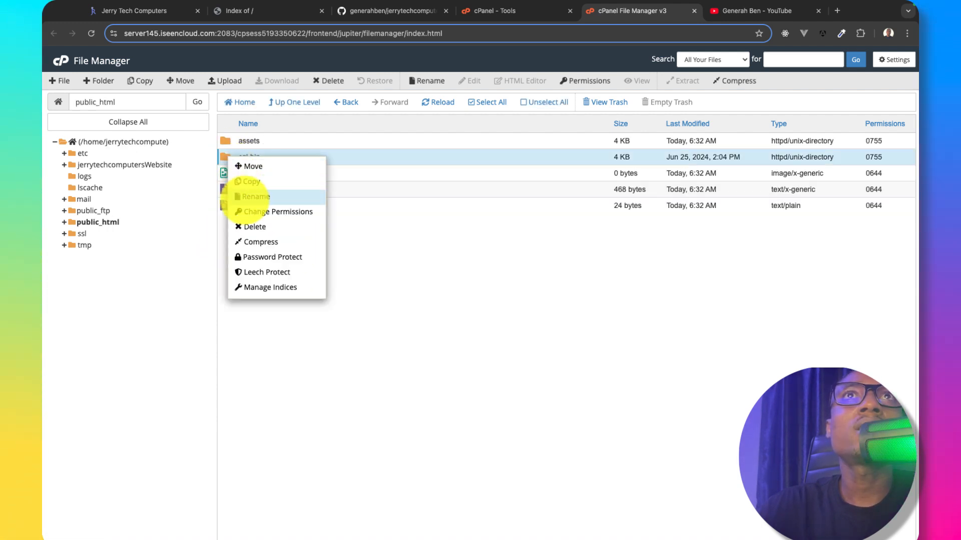
click(254, 226)
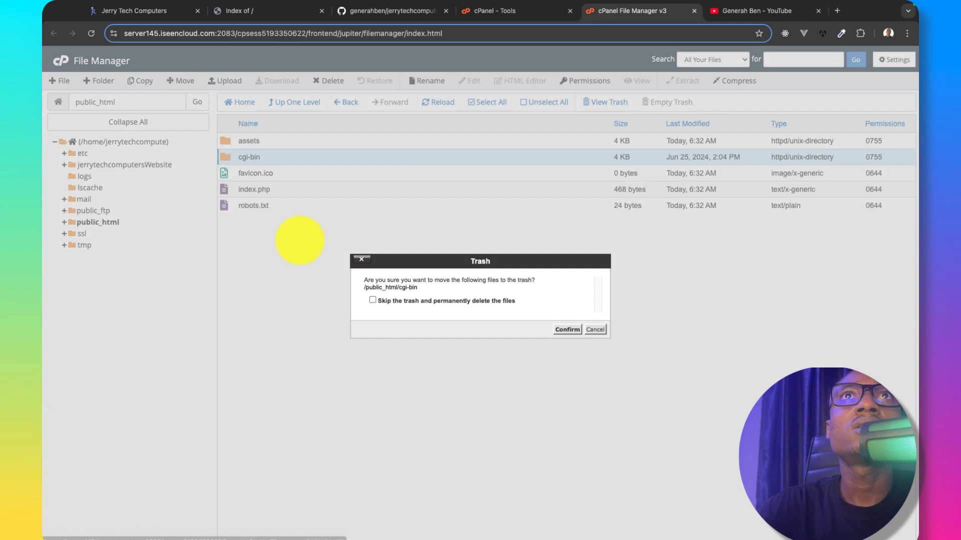
click(372, 299)
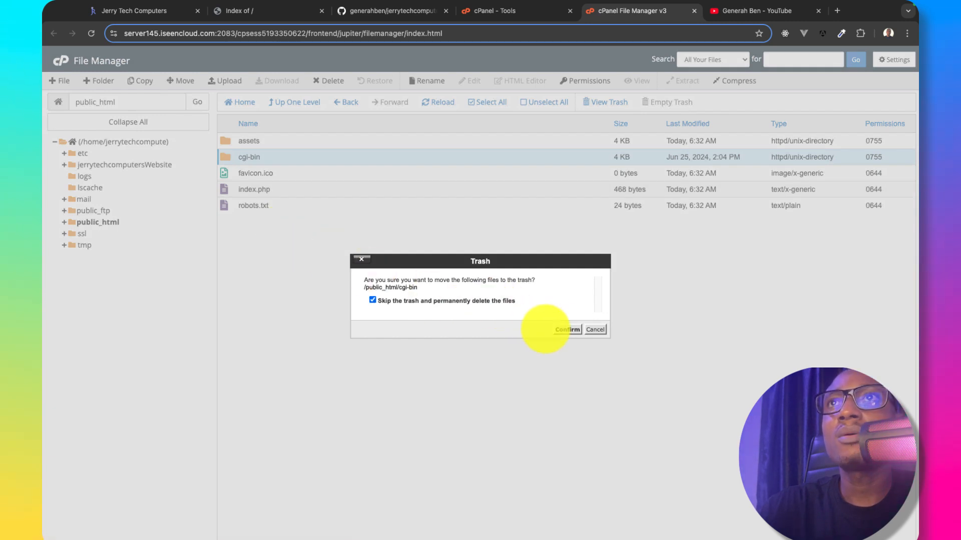
click(568, 329)
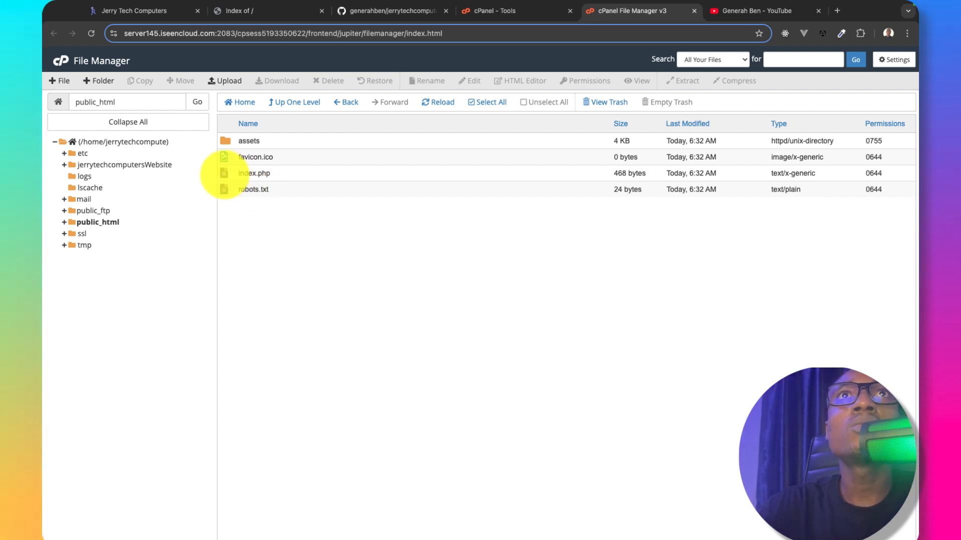
Open public_html's index.php in the cPanel code editor.
click(253, 173)
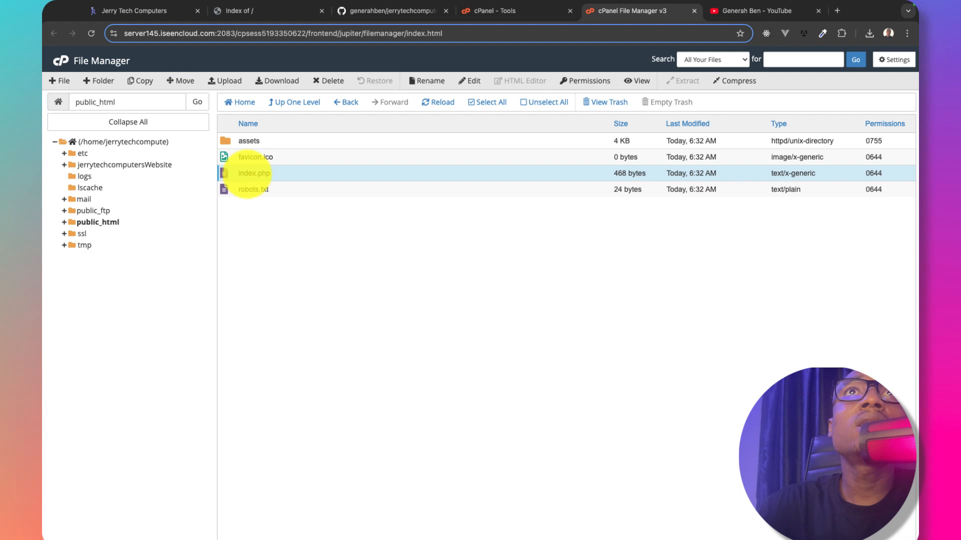
right_click(254, 173)
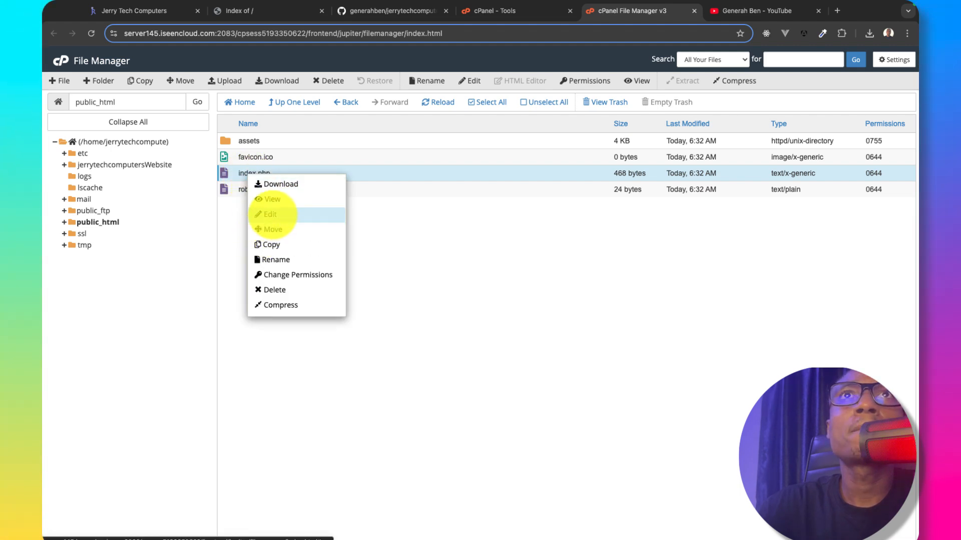
click(269, 214)
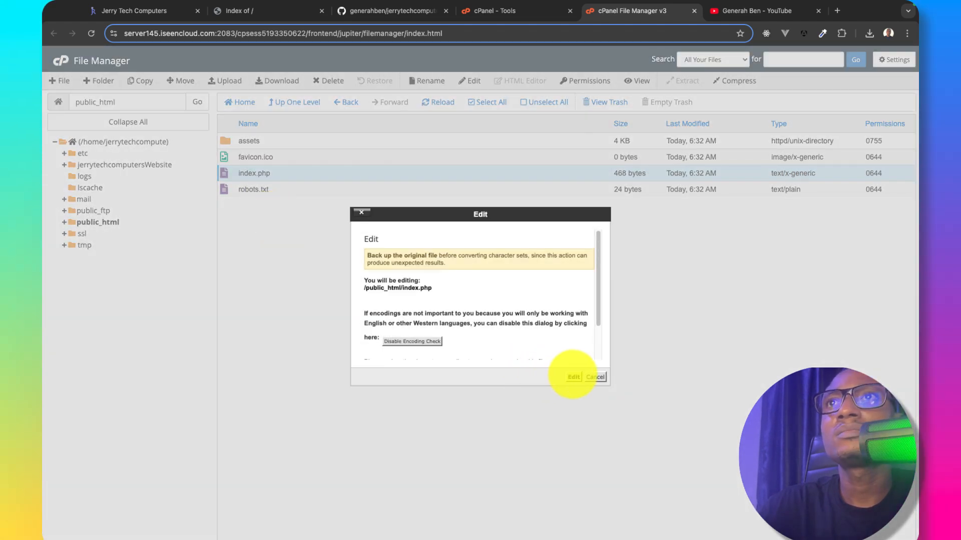
click(573, 378)
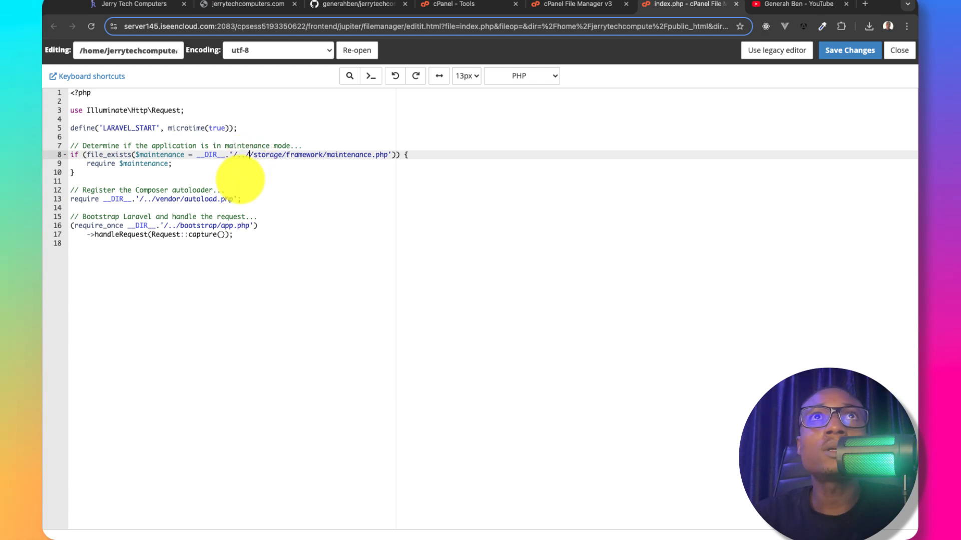
Insert 'jerrytechcomputersWebsite/' after '/../' in index.php's maintenance, autoload and bootstrap paths.
text(jerrytechcomputersWebsite/)
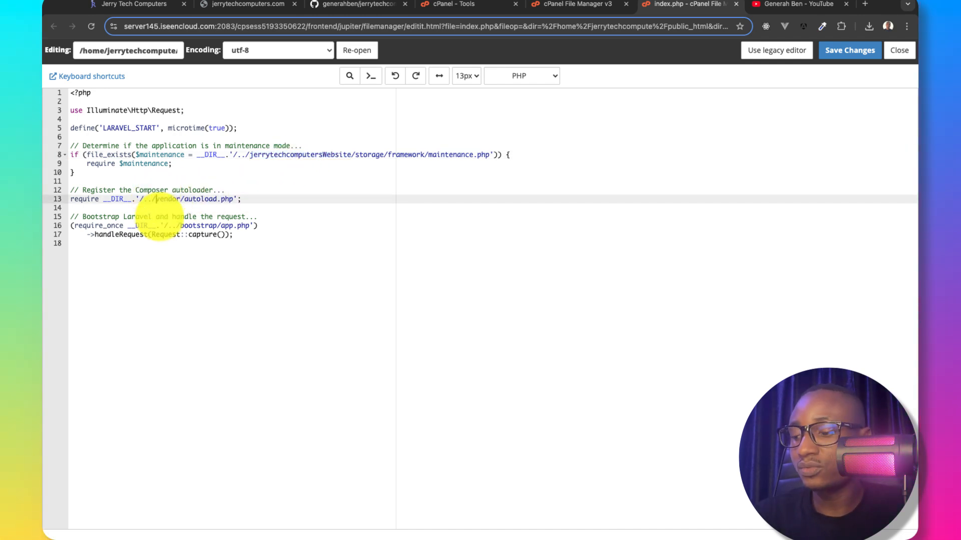
text(jerrytechcomputersWebsite)
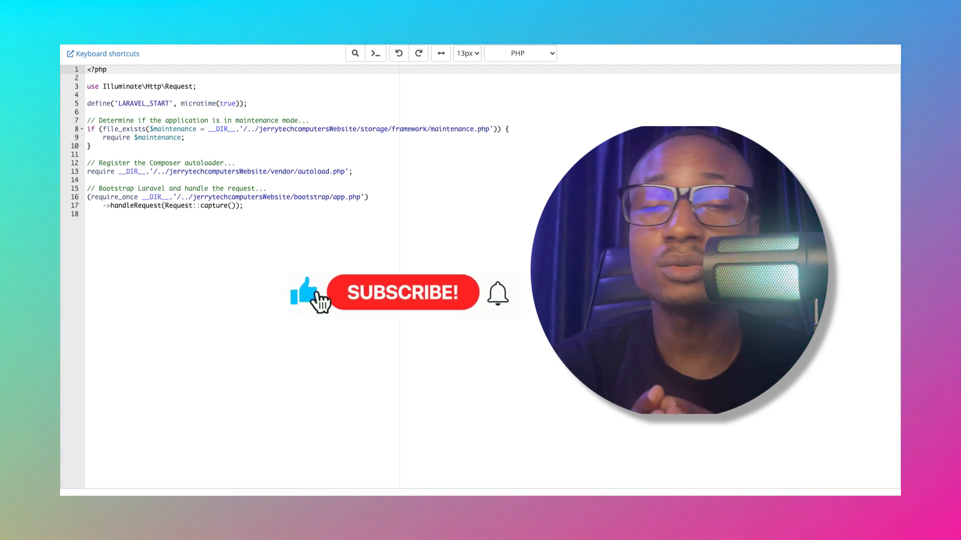
Close the editor and view the live site's missing vendor/autoload.php error, then return to File Manager.
click(403, 292)
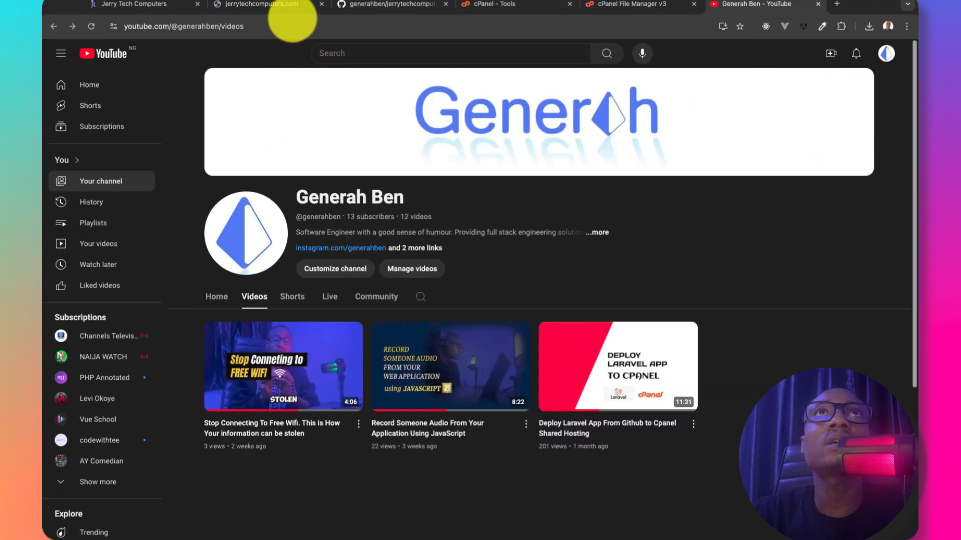
click(266, 4)
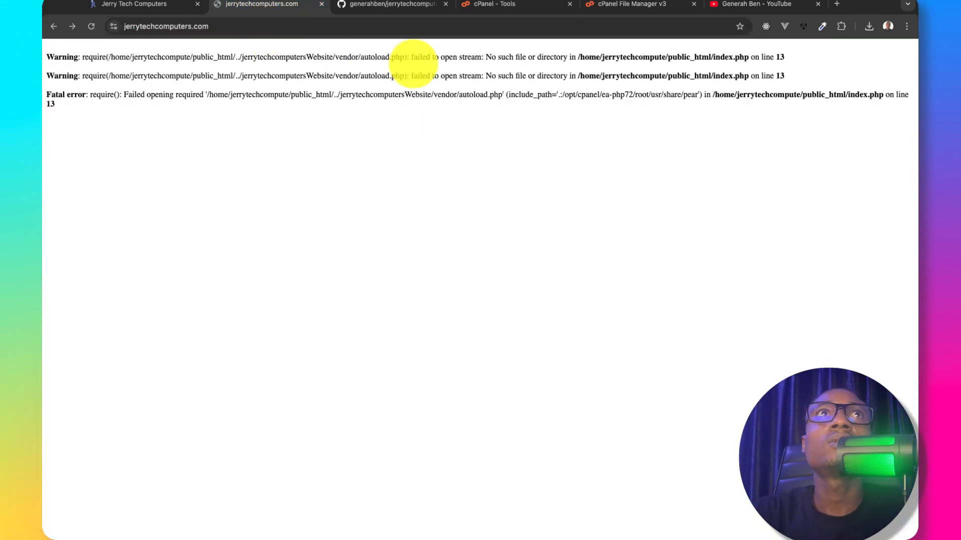
click(636, 5)
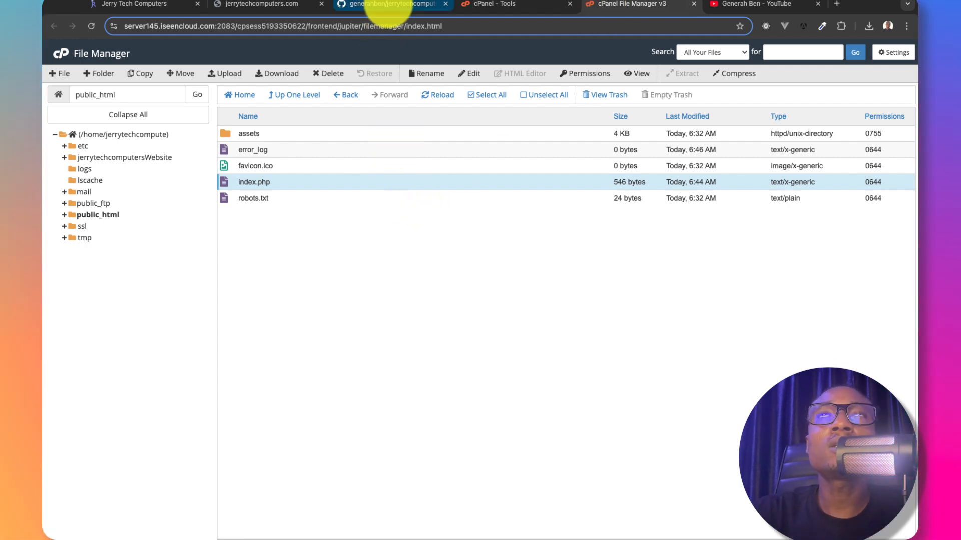
Review the GitHub repository files, then open the jerrytechcomputersWebsite folder in File Manager.
click(392, 6)
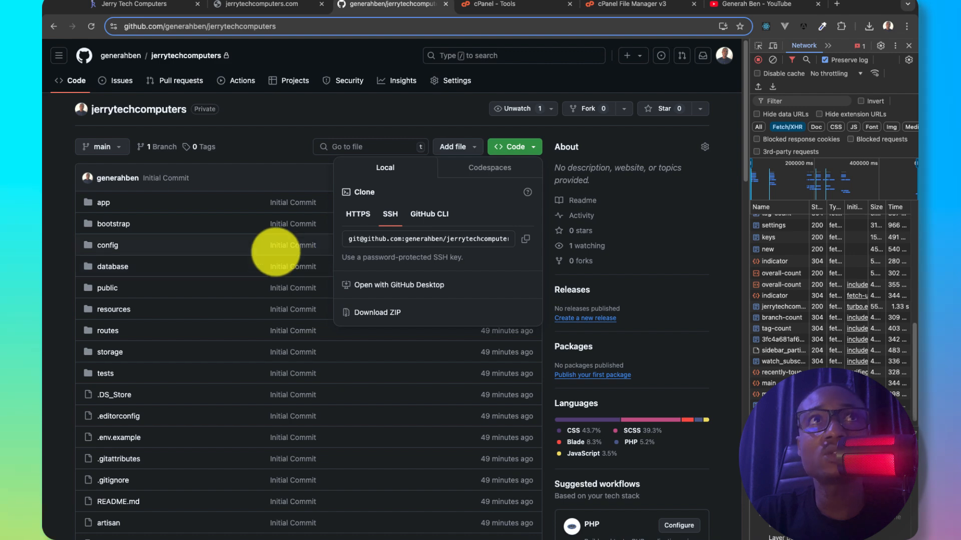
scroll(down, 3)
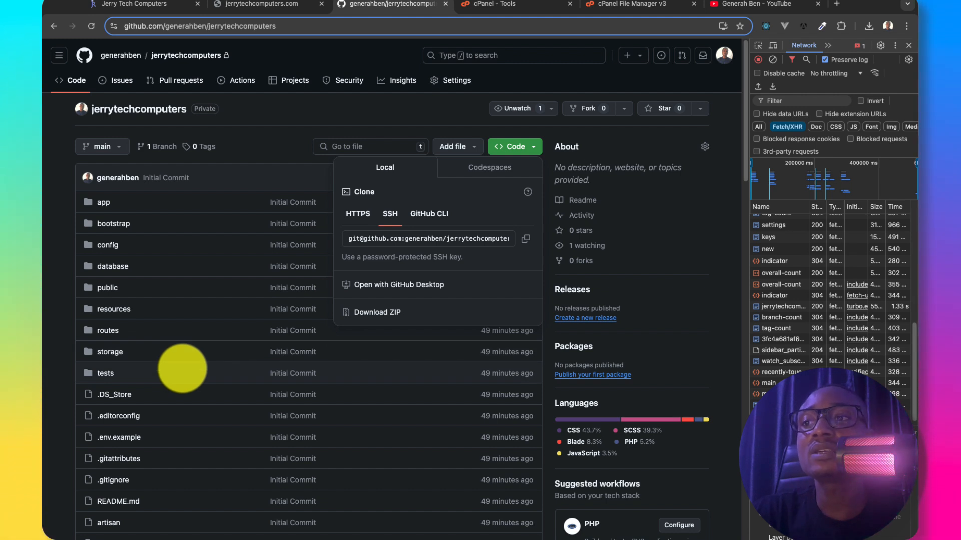
mouse_move(306, 181)
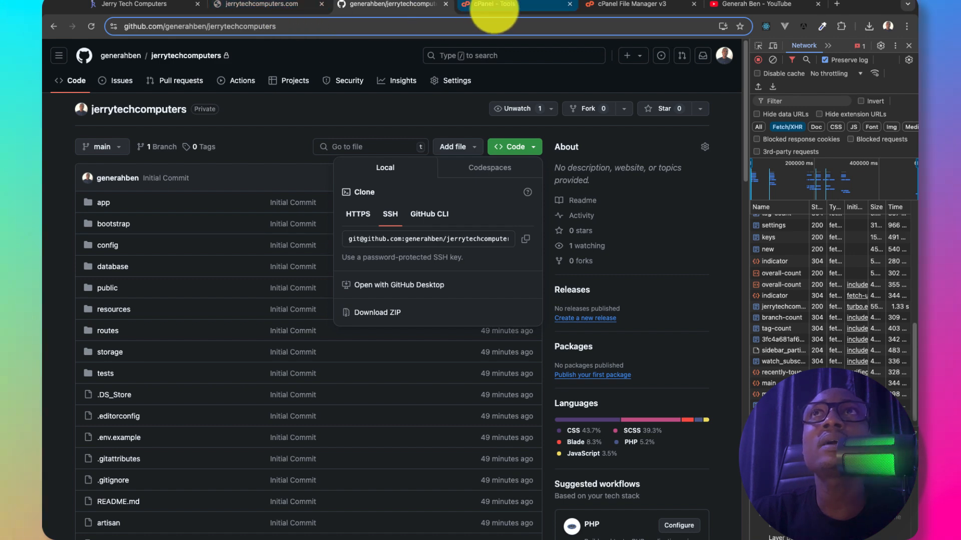
click(639, 5)
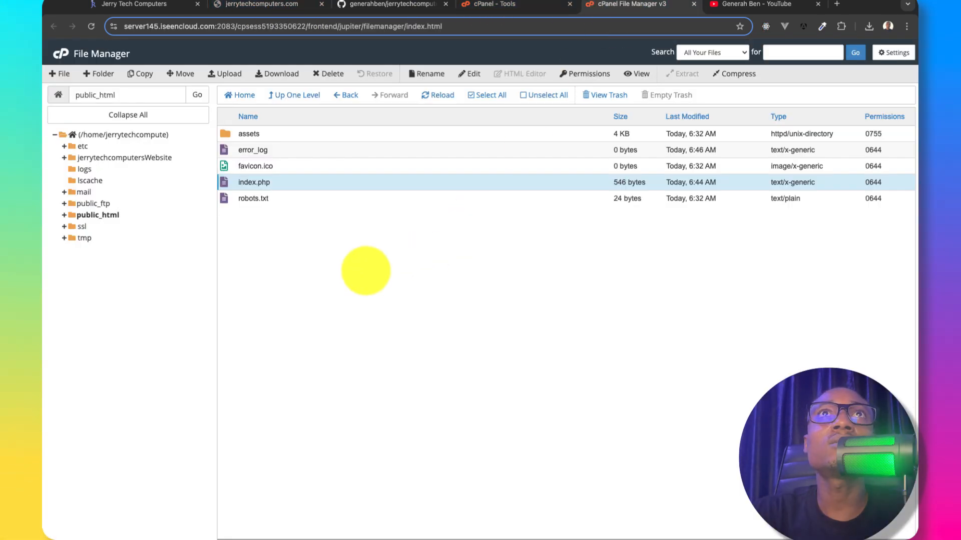
click(296, 95)
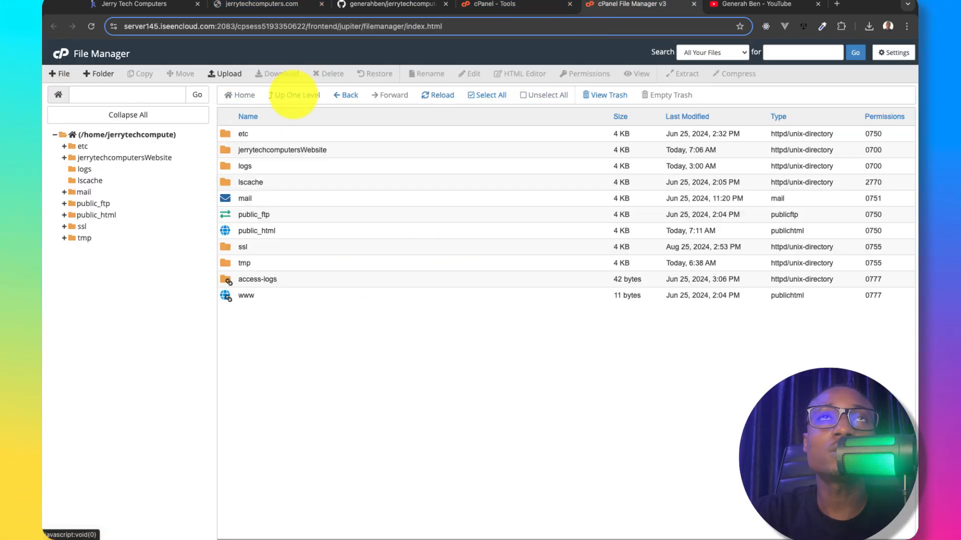
click(283, 150)
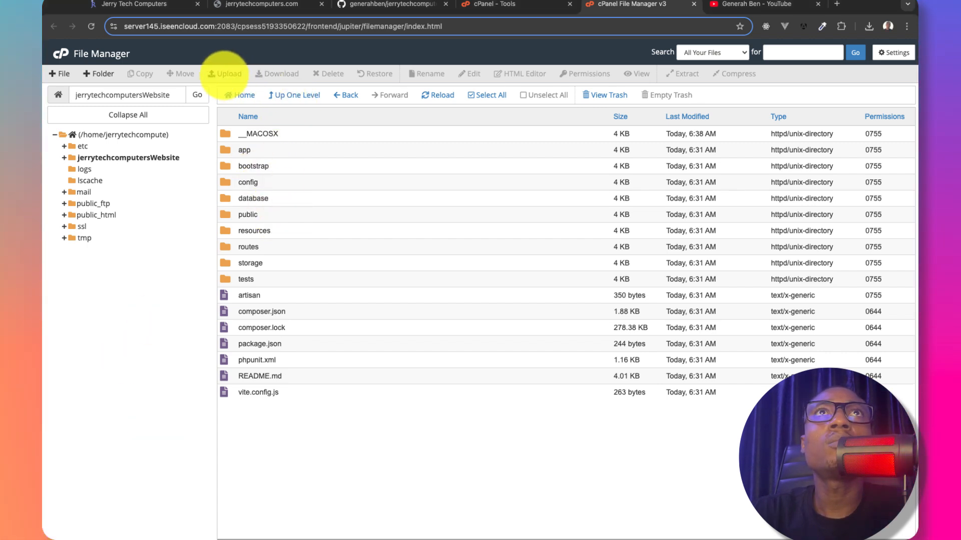
Start uploading vendor.zip into jerrytechcomputersWebsite and return to the folder listing.
click(227, 74)
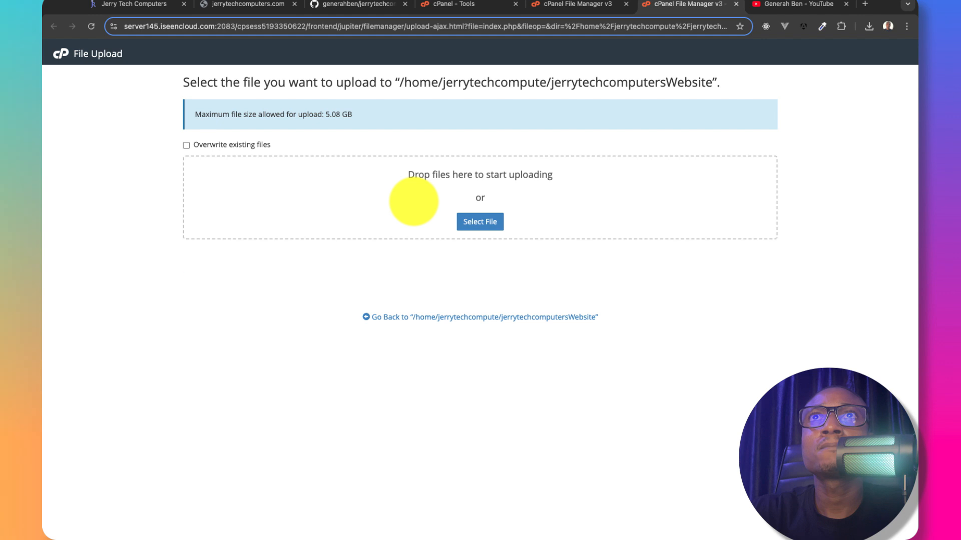
click(479, 222)
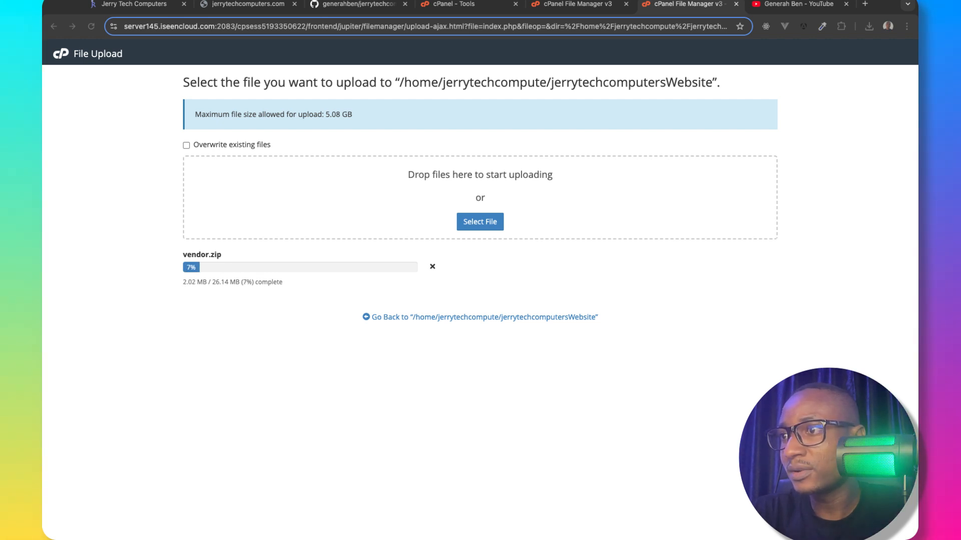
click(480, 317)
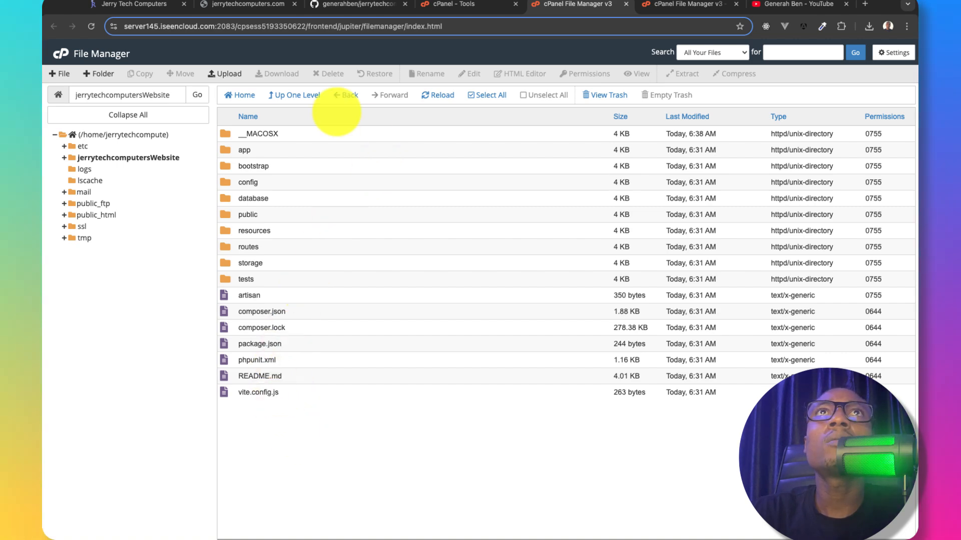
Create an empty .env file and turn on Show Hidden Files so it appears.
click(59, 74)
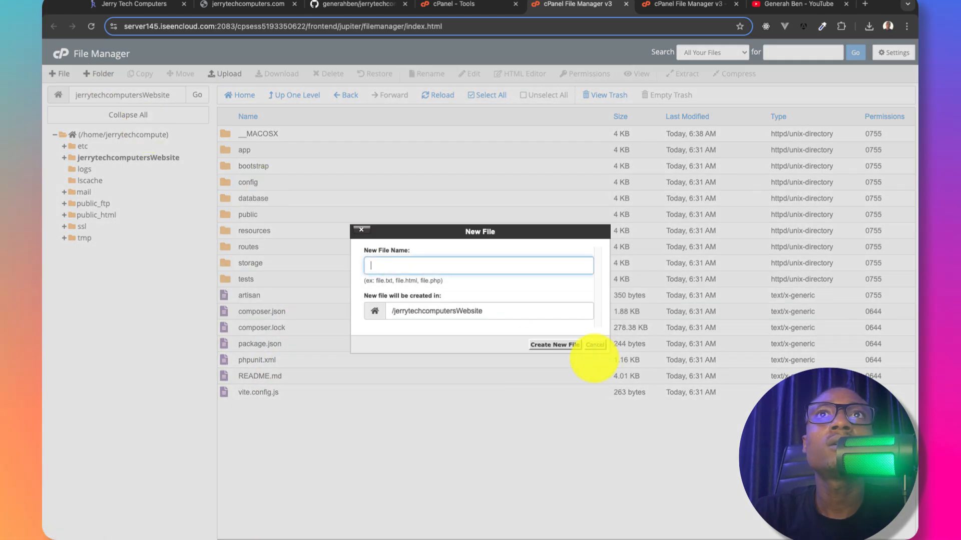
text(.en)
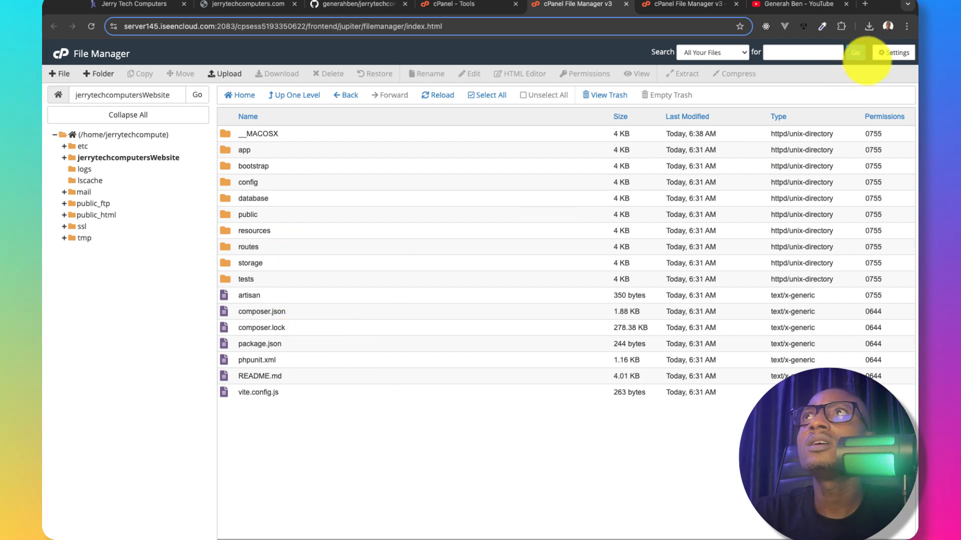
click(896, 53)
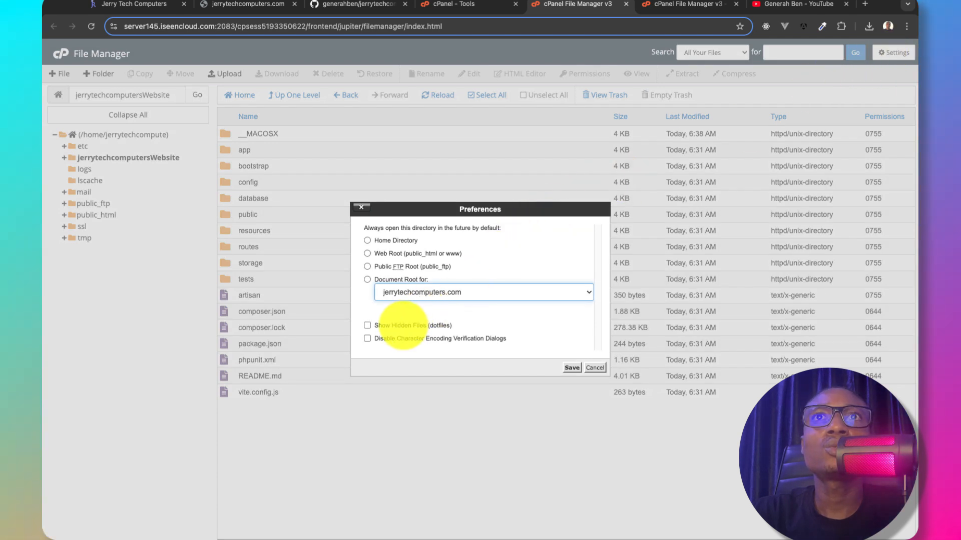
click(572, 367)
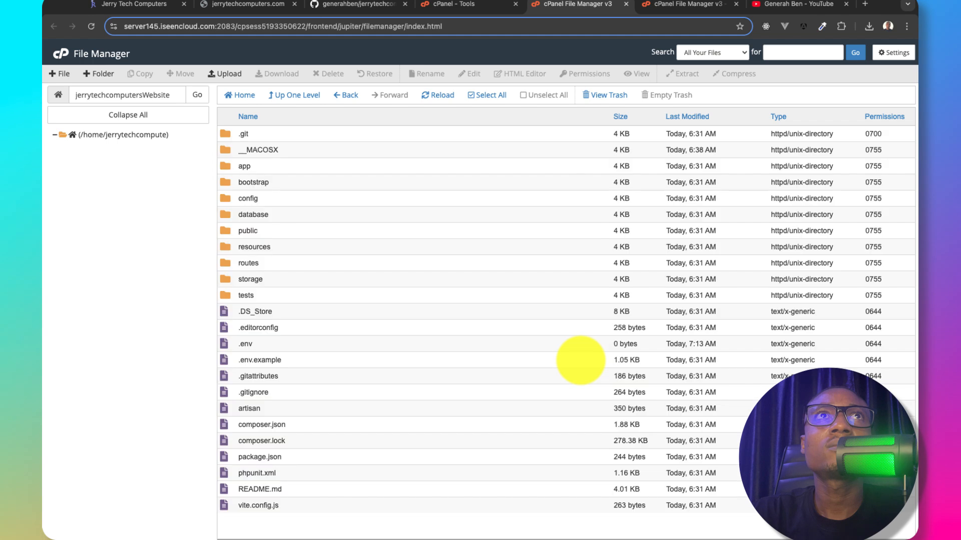
click(245, 343)
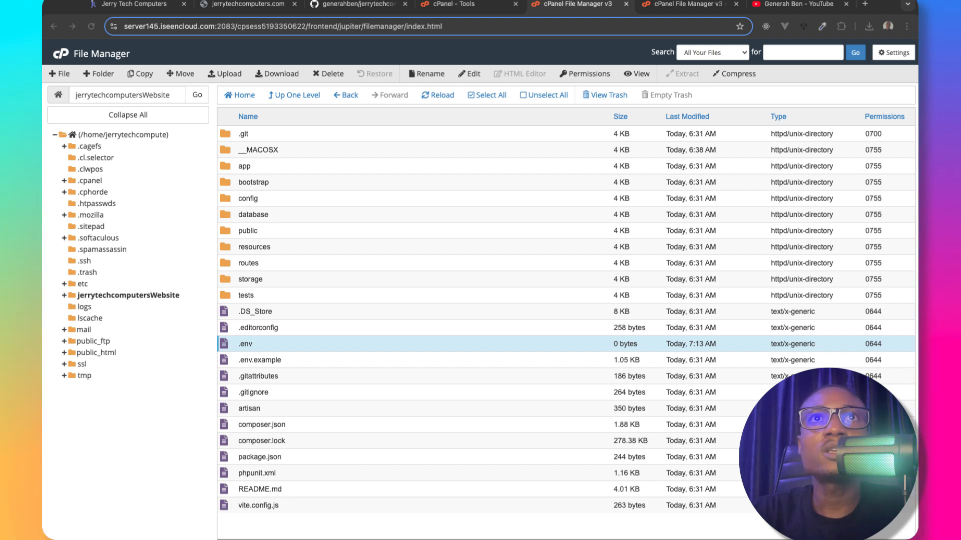
Edit .env, paste the site's environment settings, save, and close the editor.
right_click(246, 344)
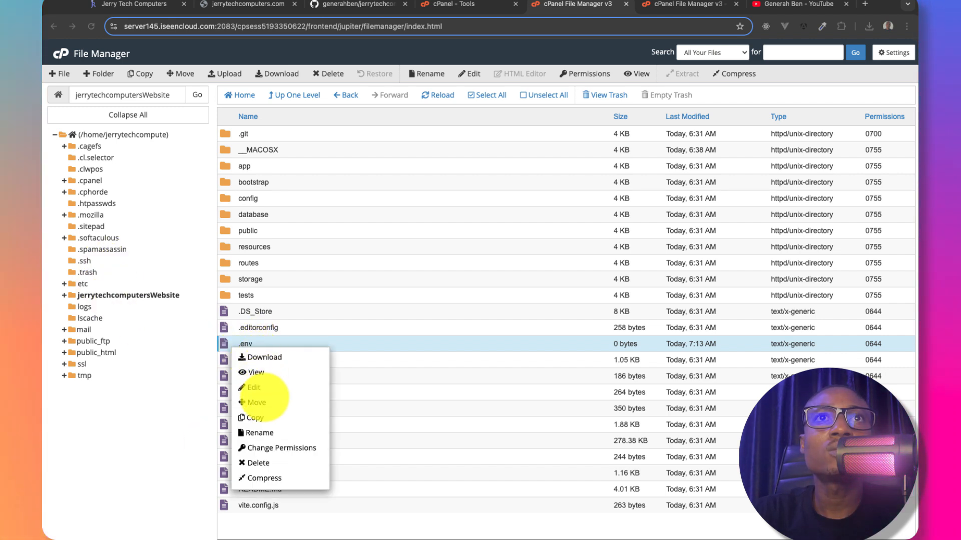
click(253, 387)
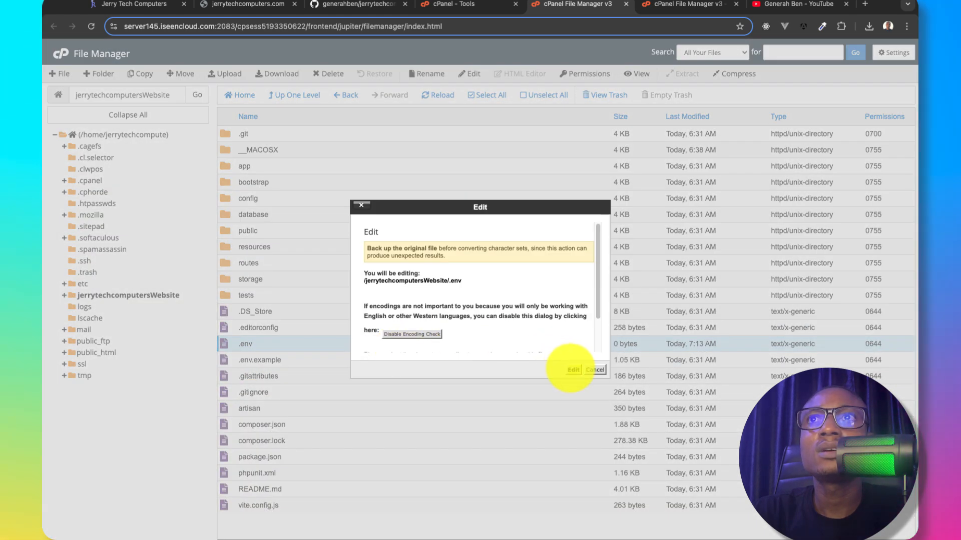
click(573, 370)
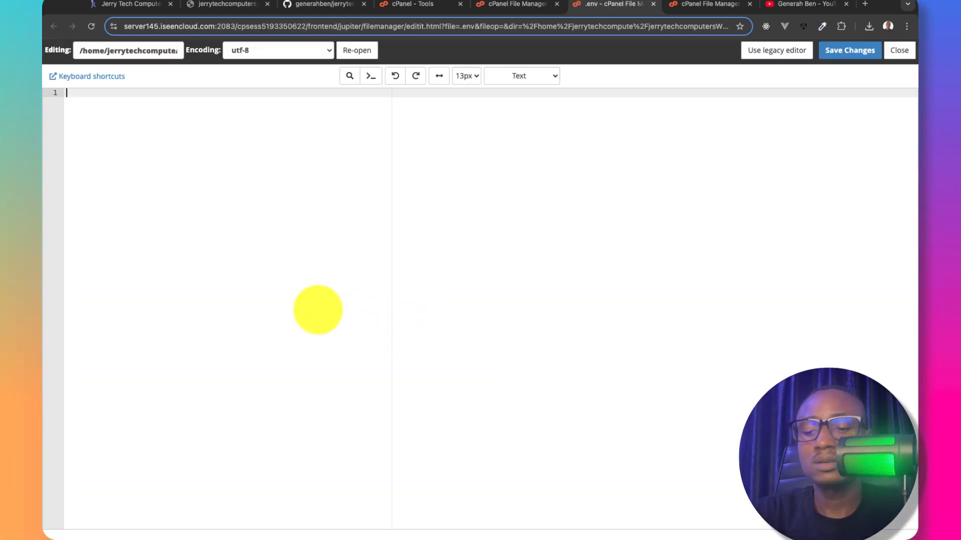
scroll(down, 3)
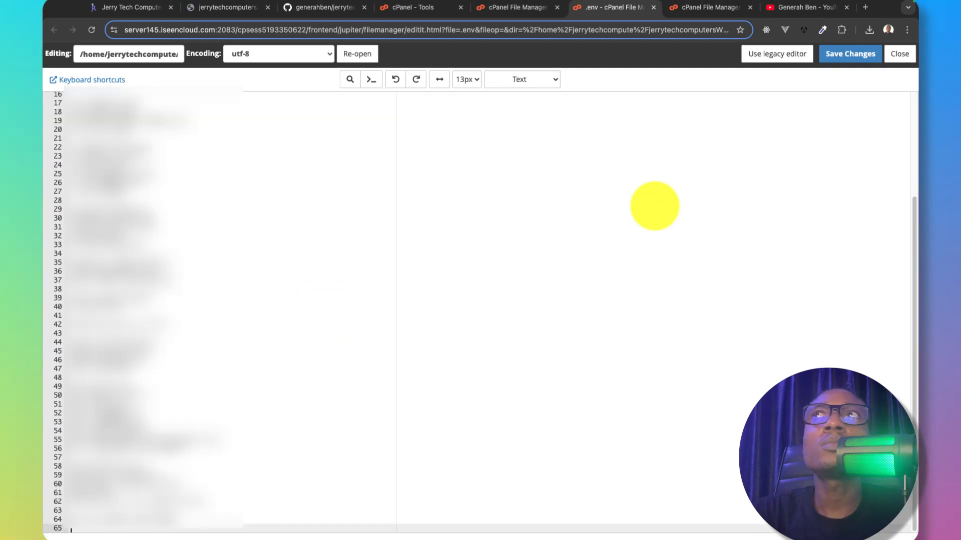
click(849, 53)
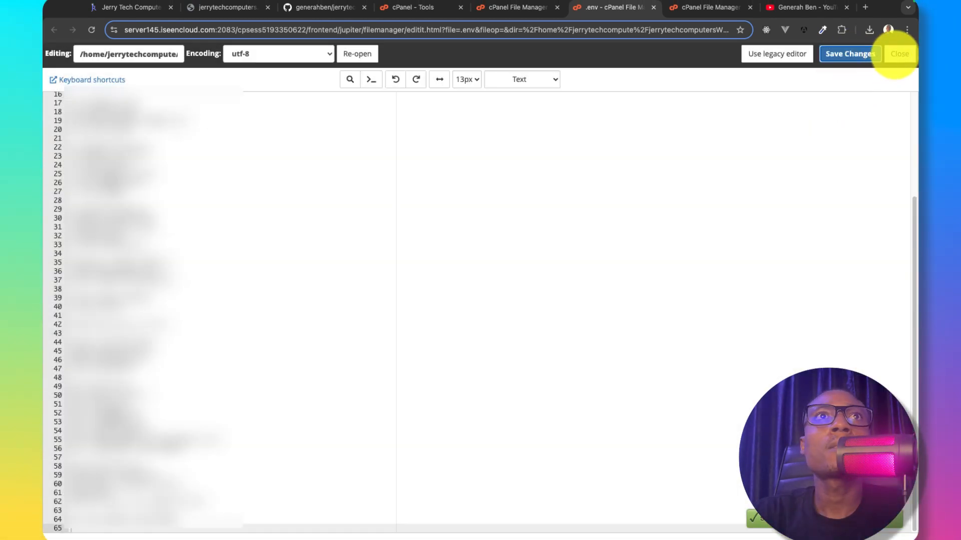
click(899, 54)
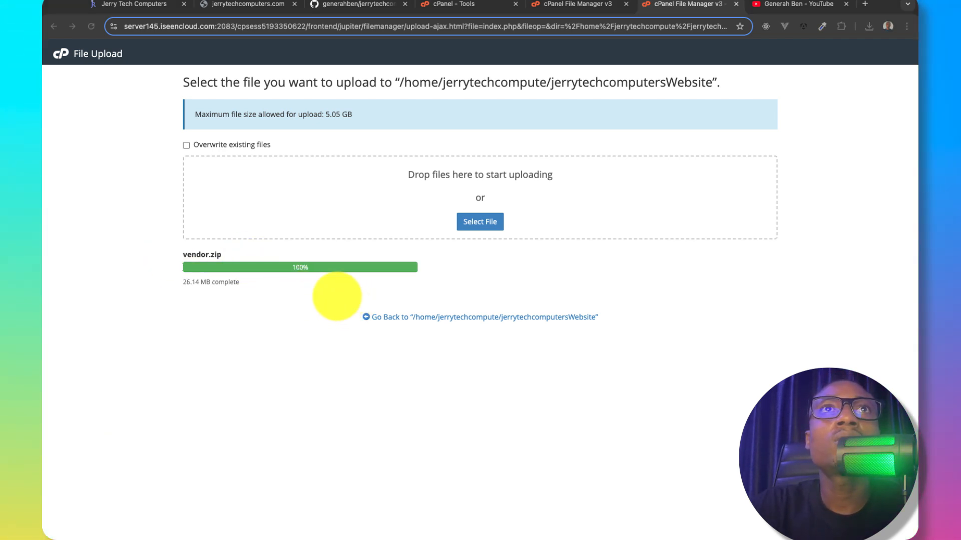
mouse_move(495, 317)
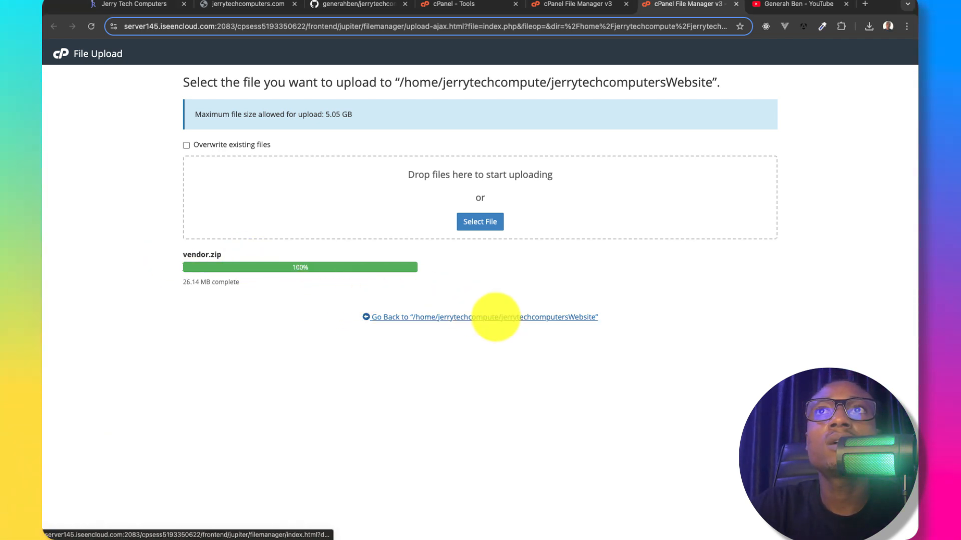
Extract vendor.zip into the jerrytechcomputersWebsite folder to create the vendor folder.
click(499, 317)
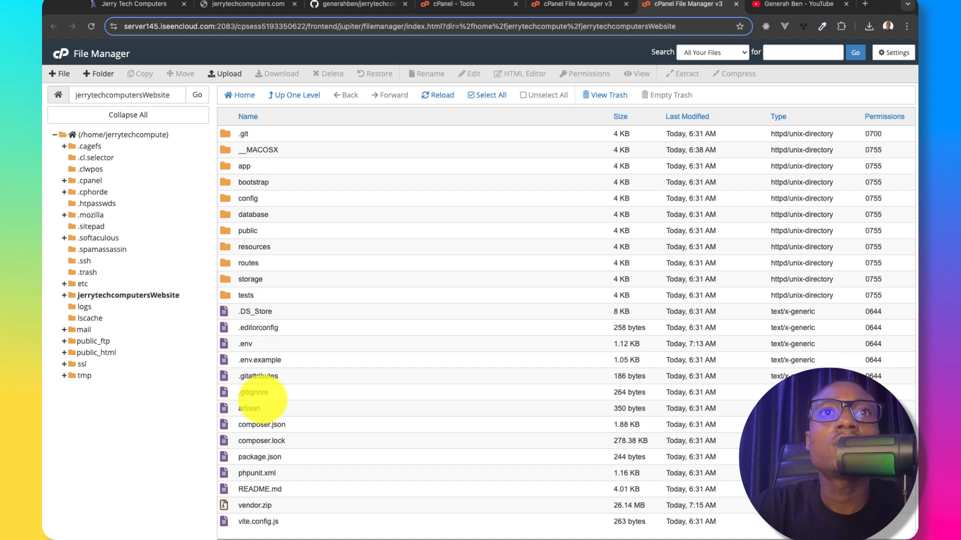
click(256, 506)
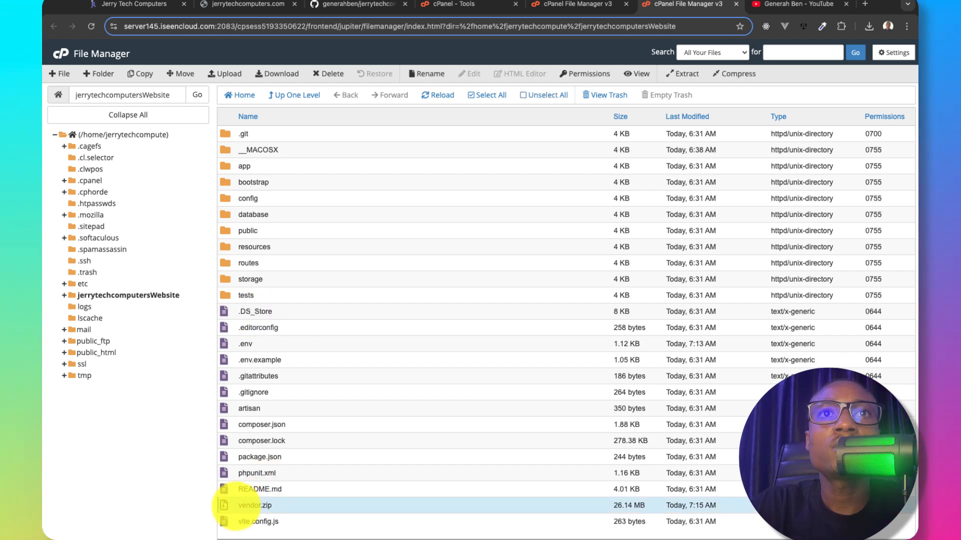
click(686, 74)
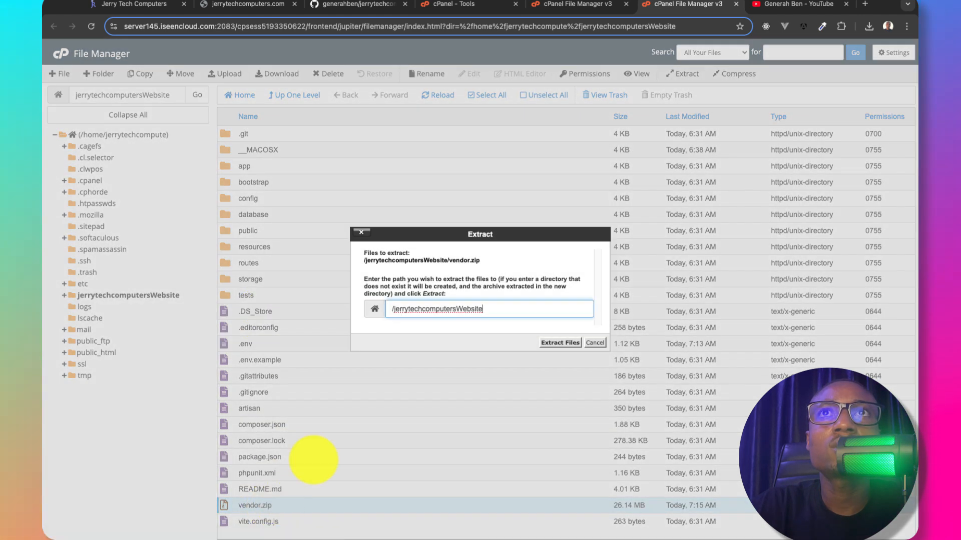
click(559, 343)
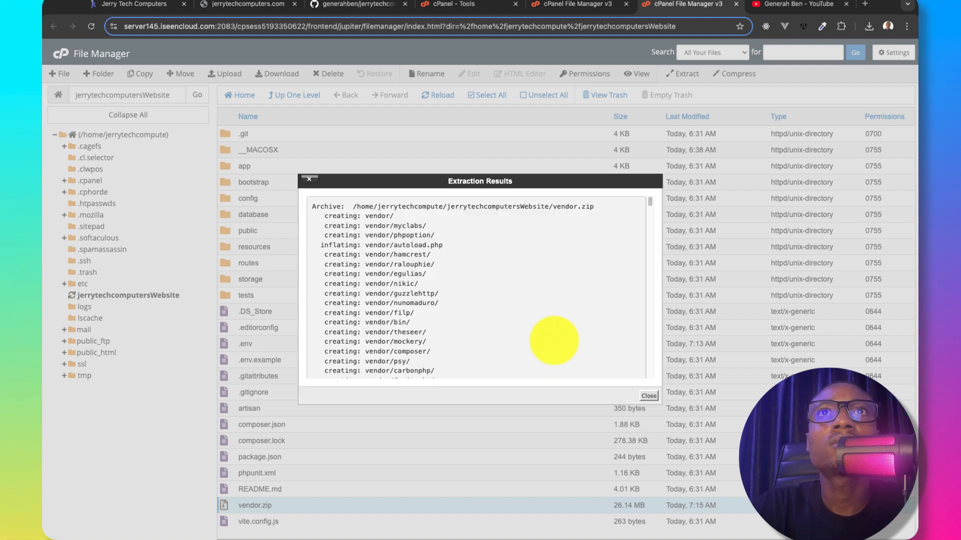
click(649, 396)
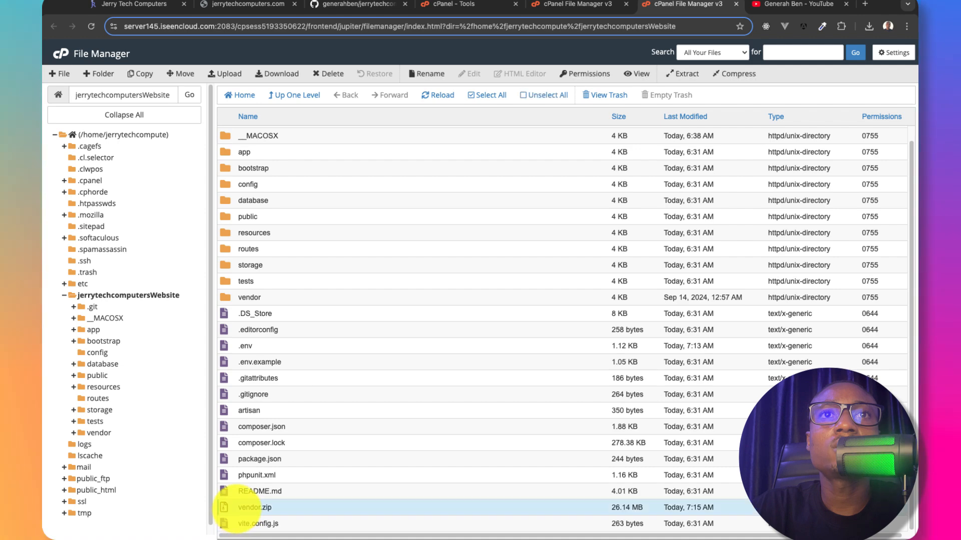
Permanently delete vendor.zip and check the live site, now showing a PHP 8.2 requirement error.
right_click(254, 508)
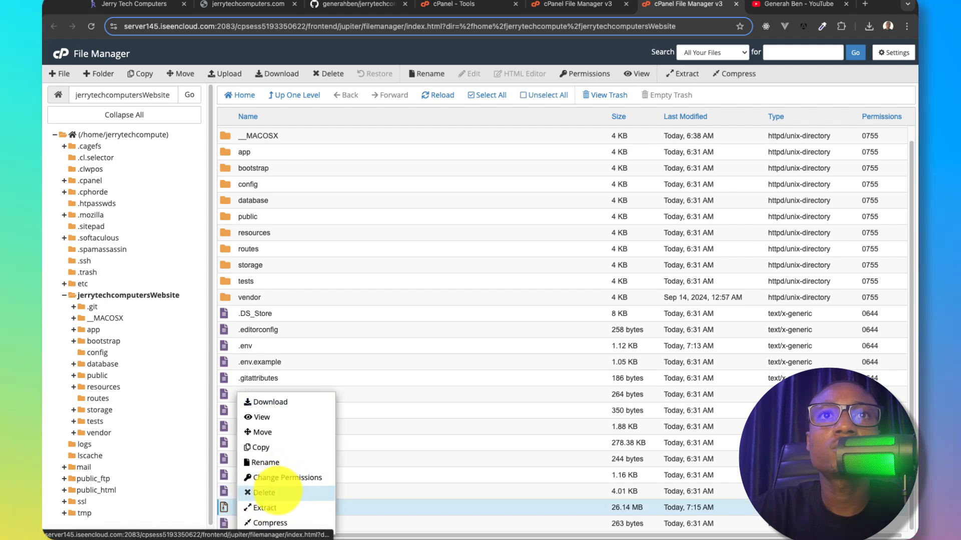
click(264, 492)
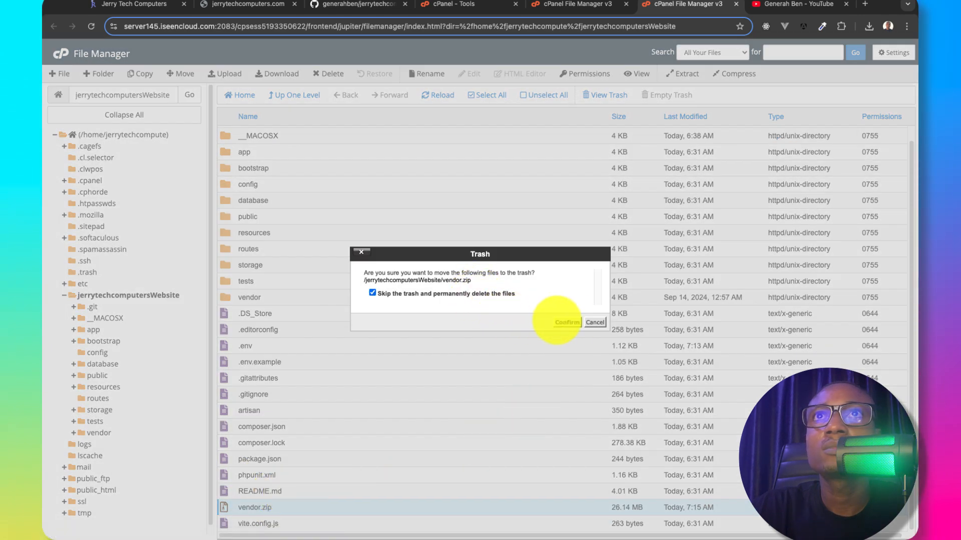
click(566, 322)
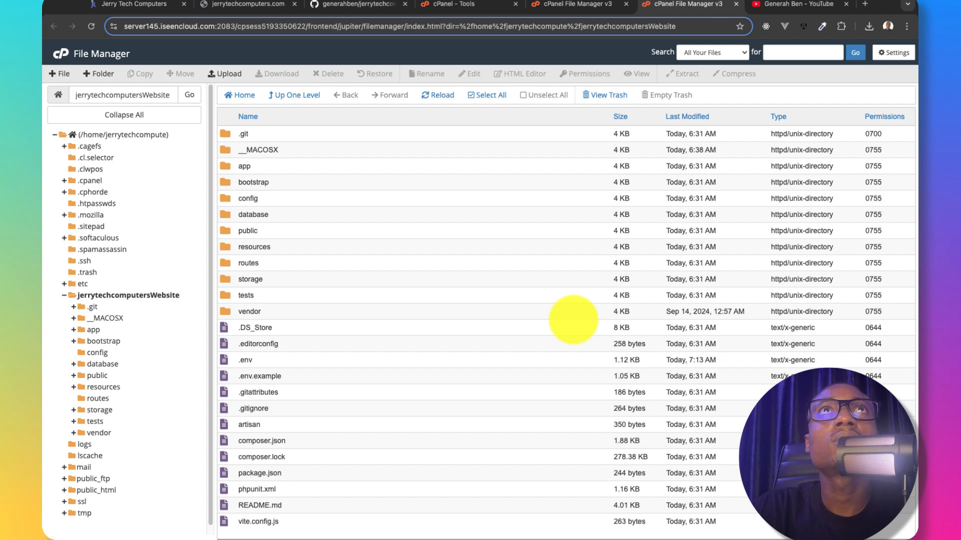
click(245, 3)
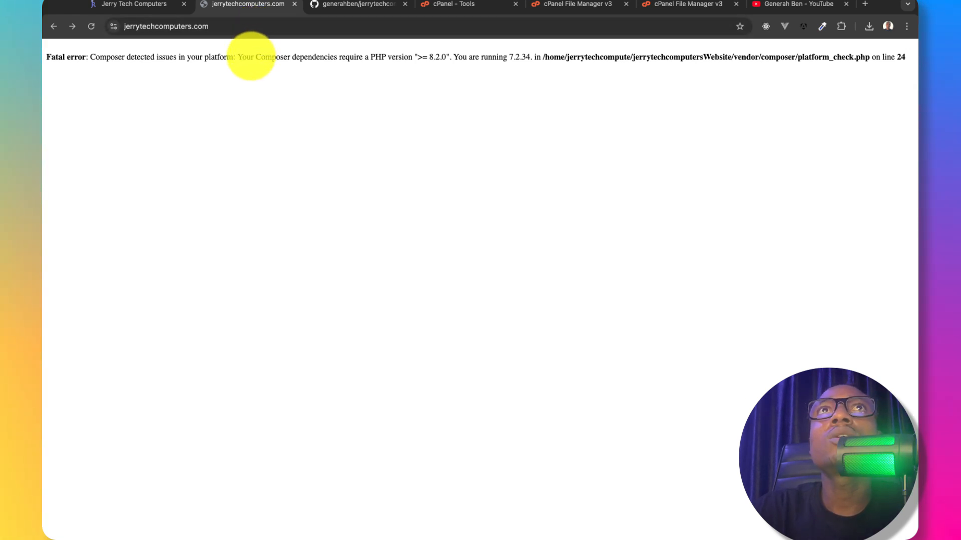
Highlight the running PHP version 7.2.34 in the Composer error on the live site.
drag(238, 57, 450, 57)
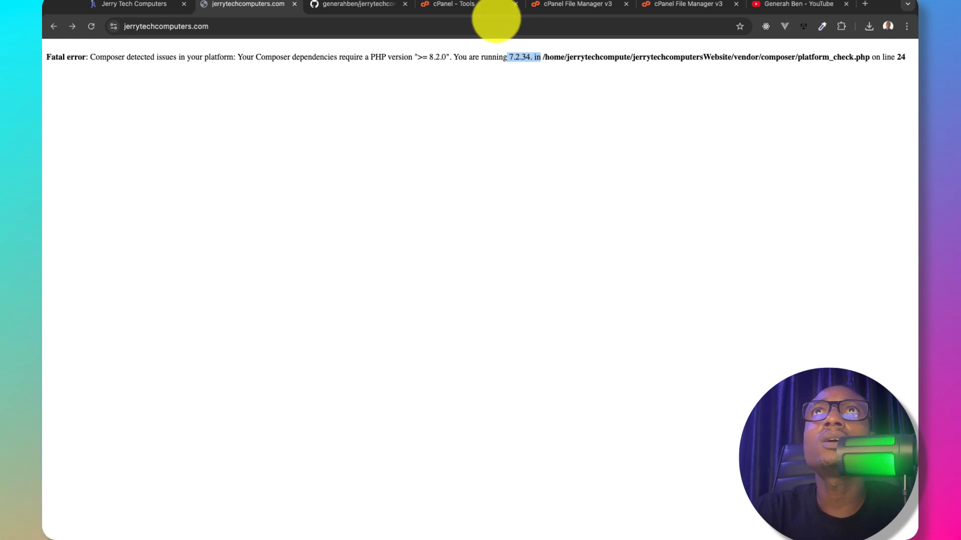
Go to cPanel's Software tools and open MultiPHP Manager.
click(461, 5)
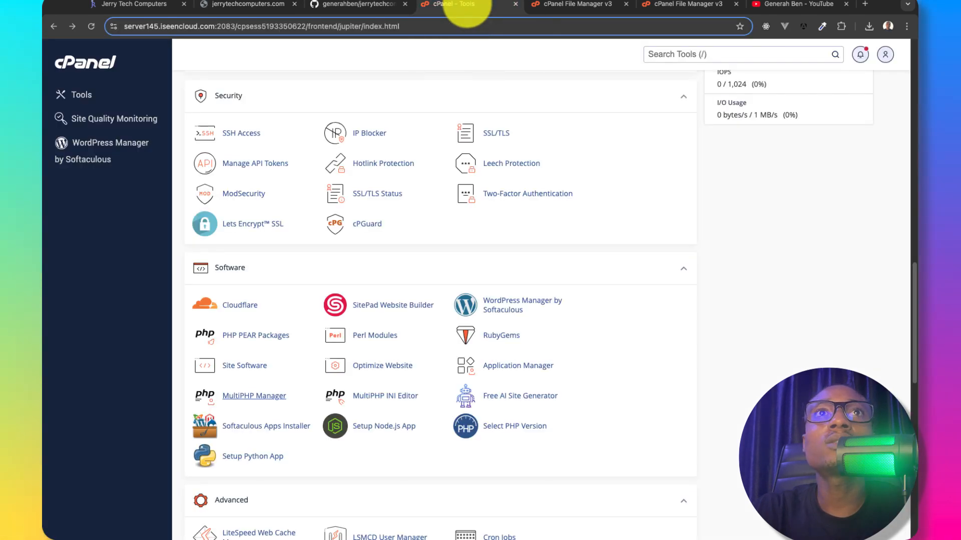
mouse_move(586, 295)
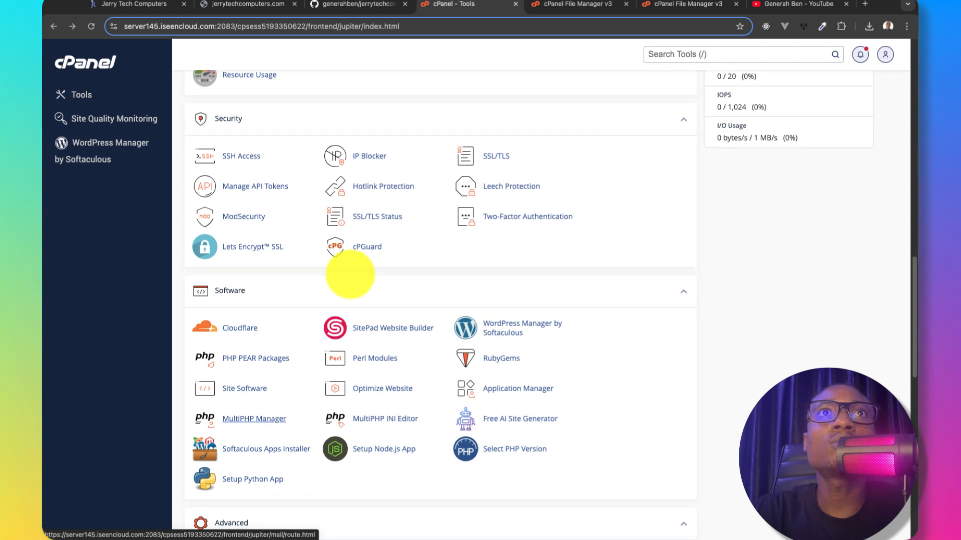
scroll(down, 3)
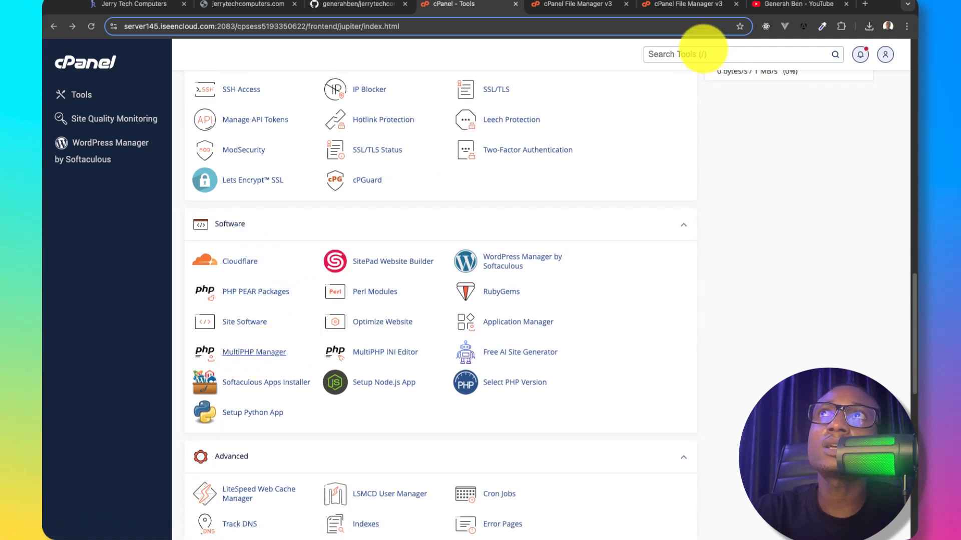
click(735, 54)
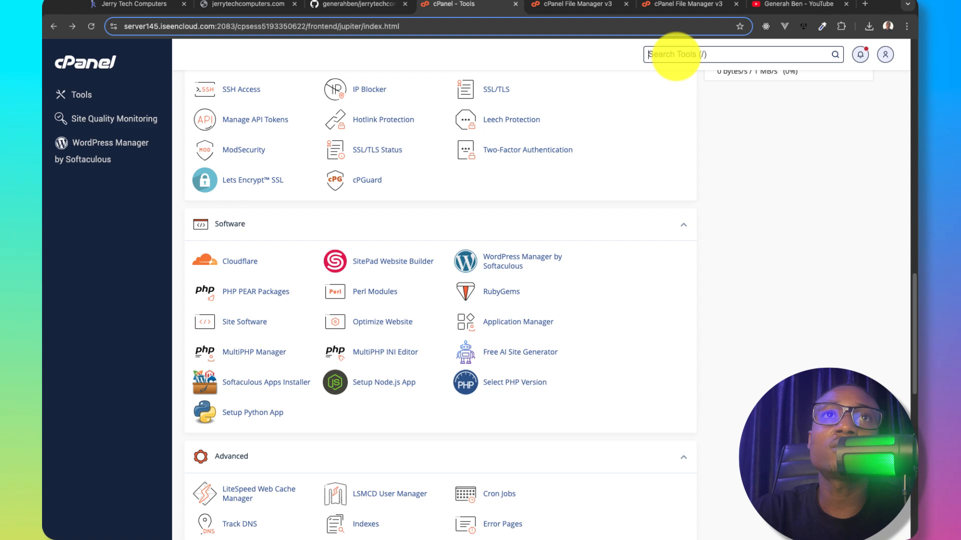
click(253, 353)
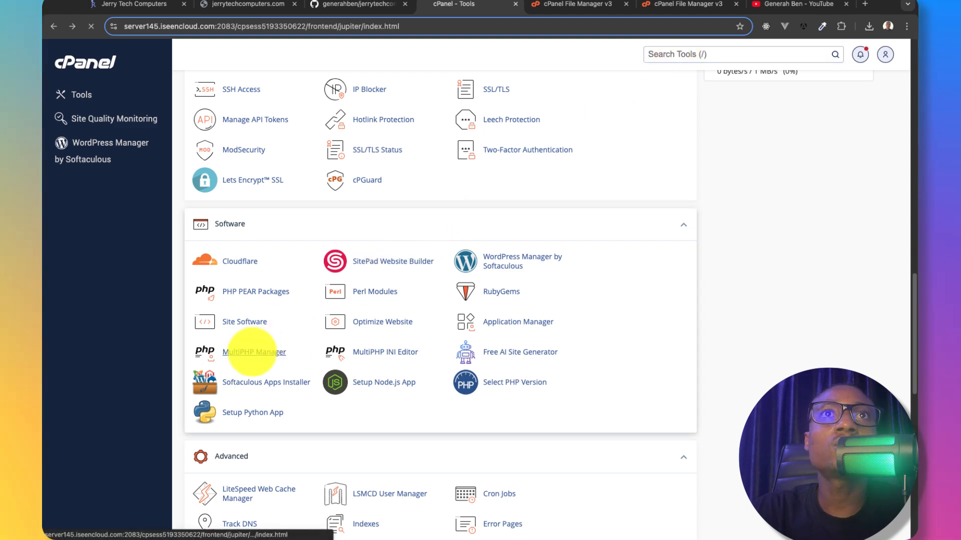
click(254, 351)
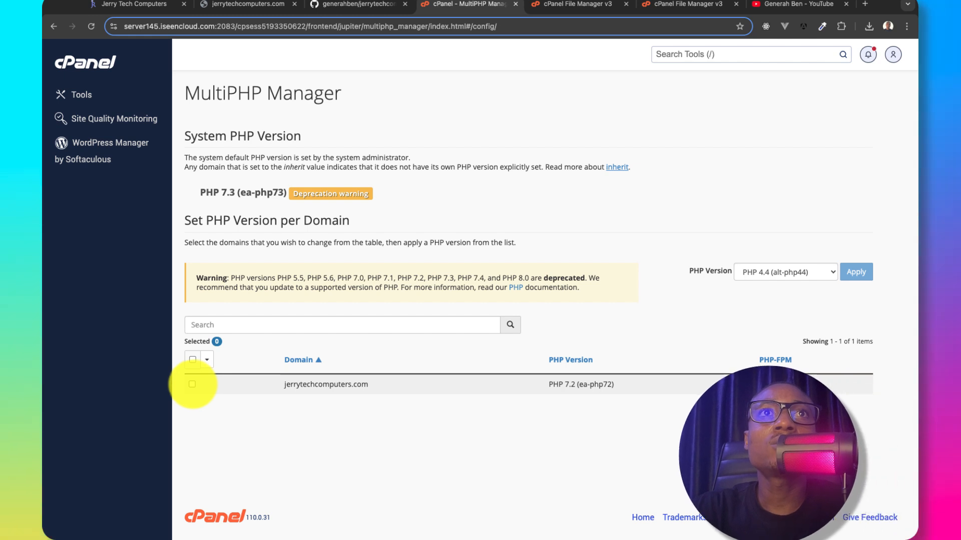
Apply PHP 8.2 (ea-php82) to jerrytechcomputers.com in MultiPHP Manager.
click(191, 385)
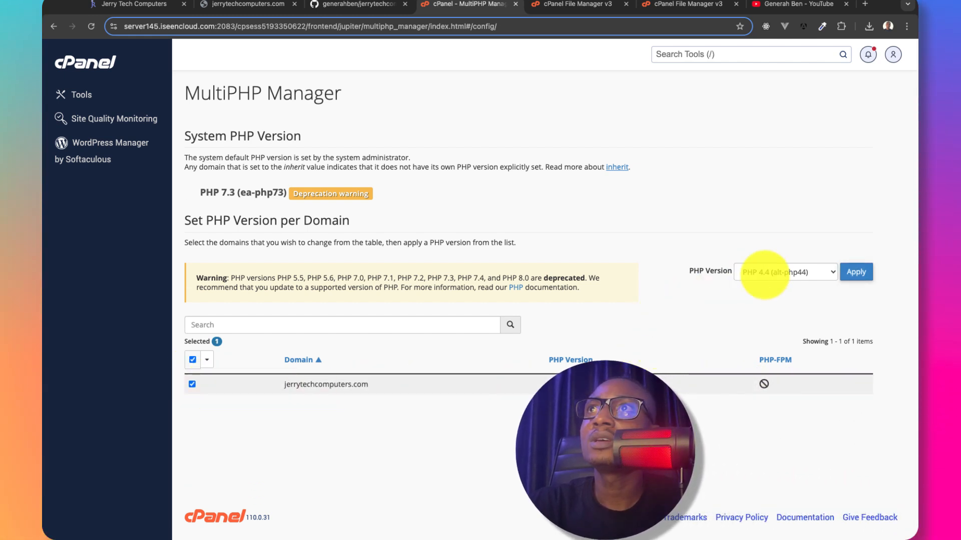
click(784, 271)
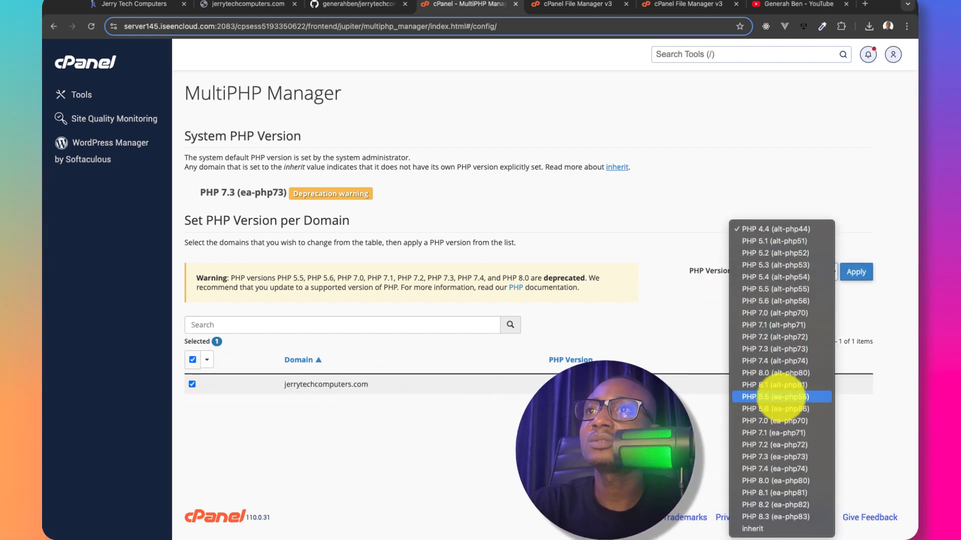
click(774, 505)
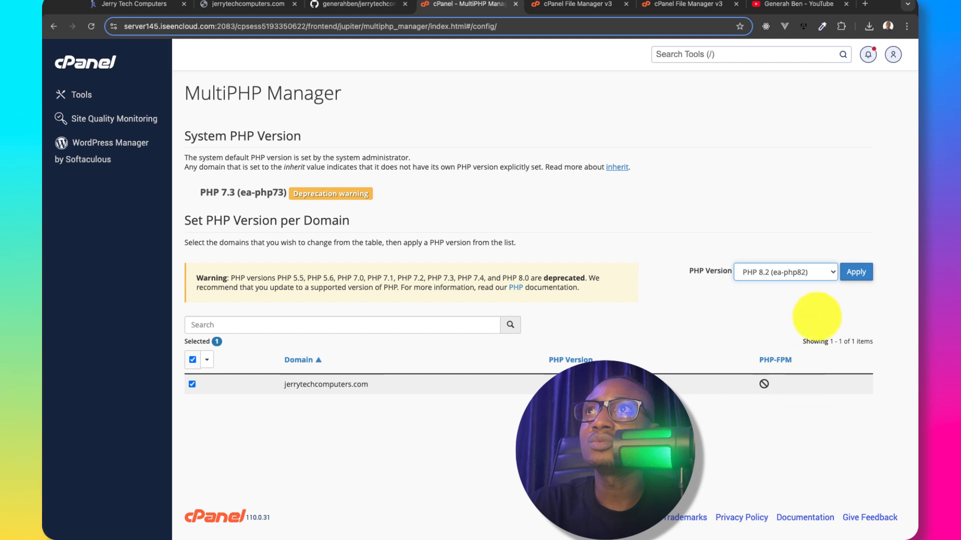
click(856, 271)
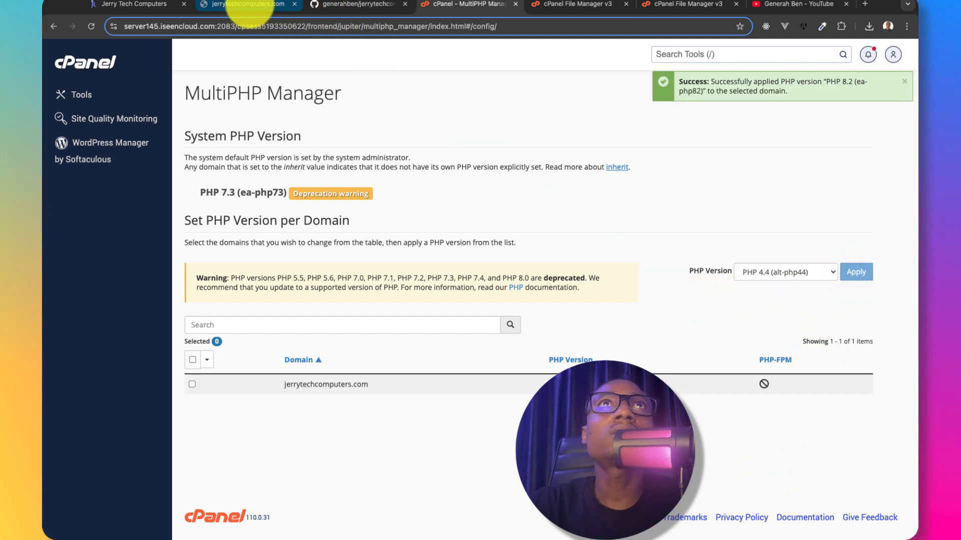
click(250, 4)
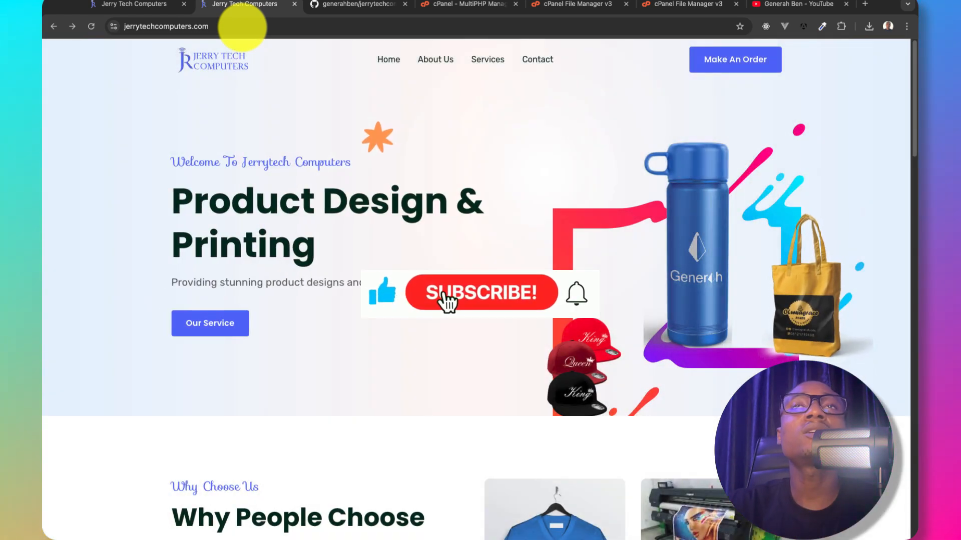
Scroll the live Jerry Tech Computers homepage down to the testimonials and footer, then back up.
scroll(down, 3)
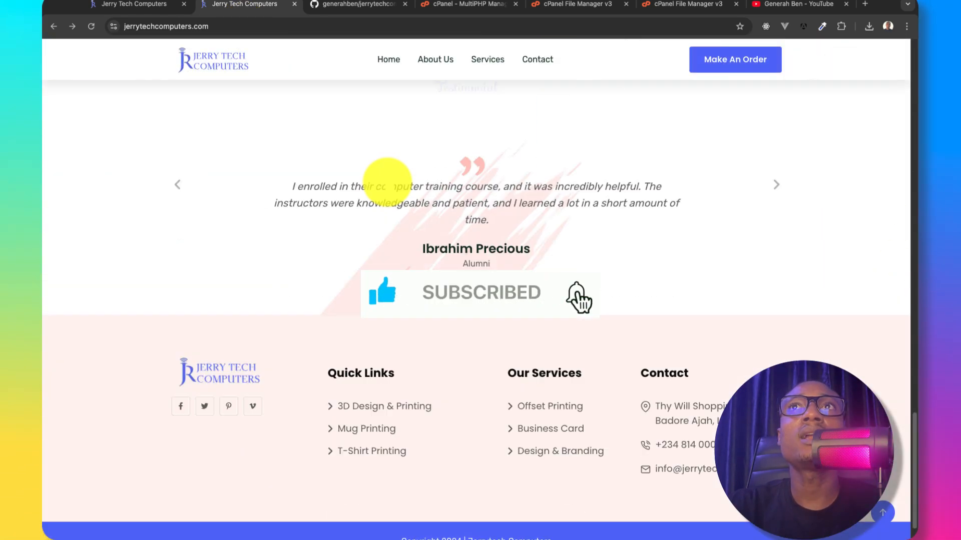
scroll(up, 3)
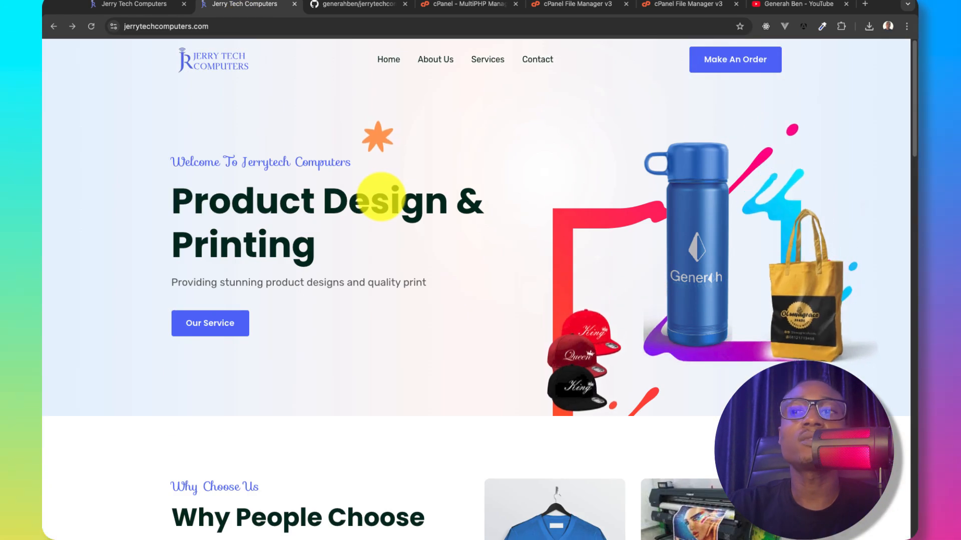